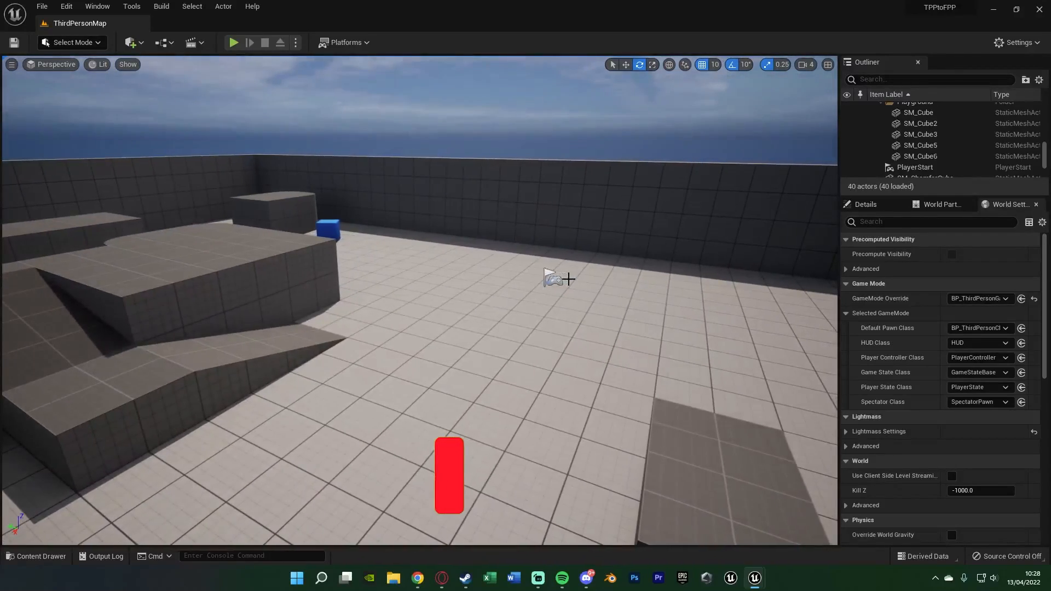
- Play-test the level, then open BP_ThirdPersonCharacter from the Content Drawer, maximized
left_click(233, 42)
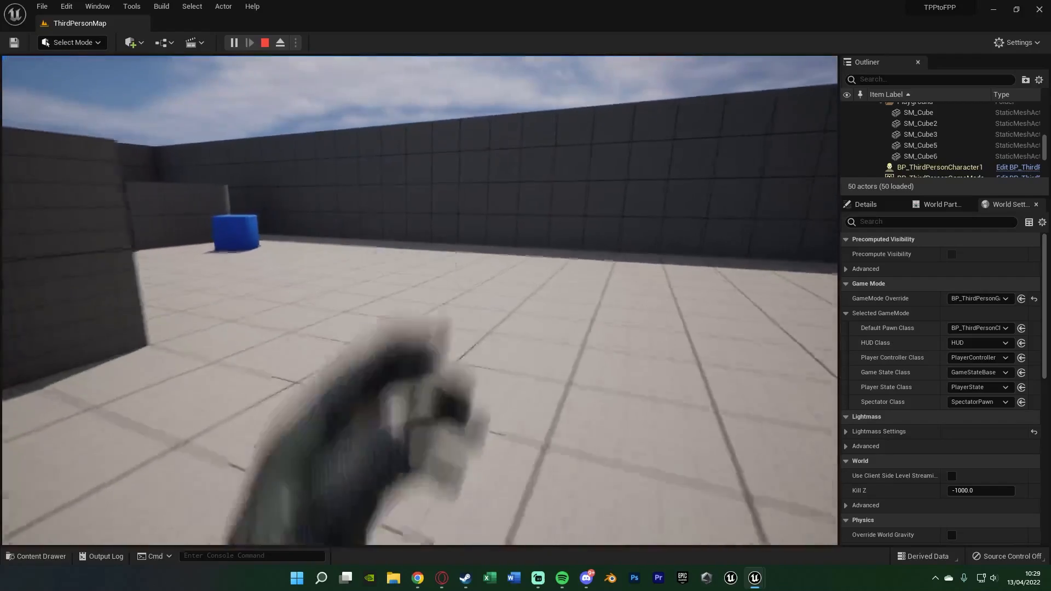
left_click(263, 42)
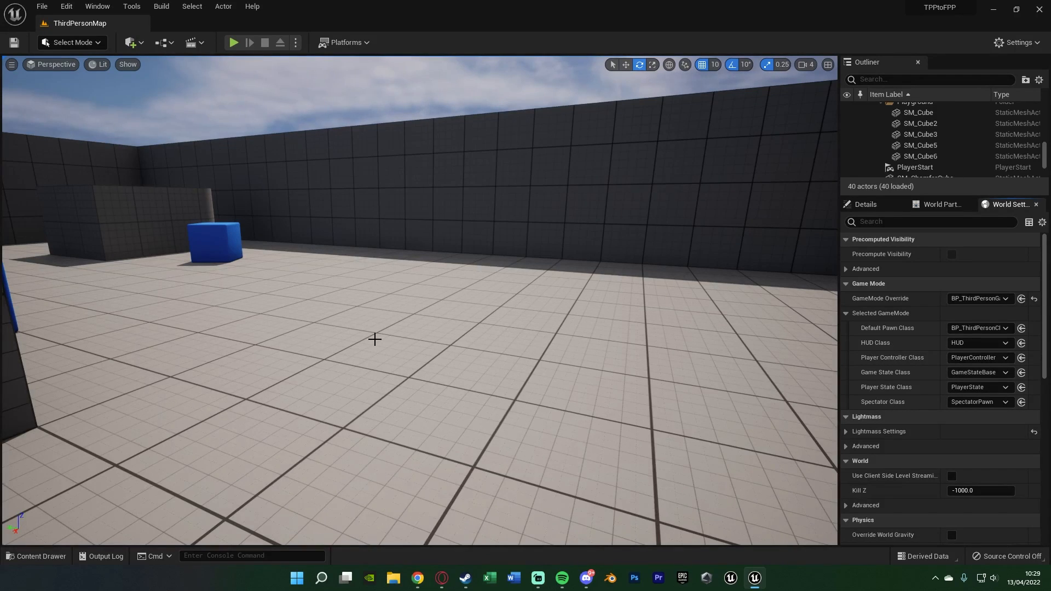
left_click(36, 559)
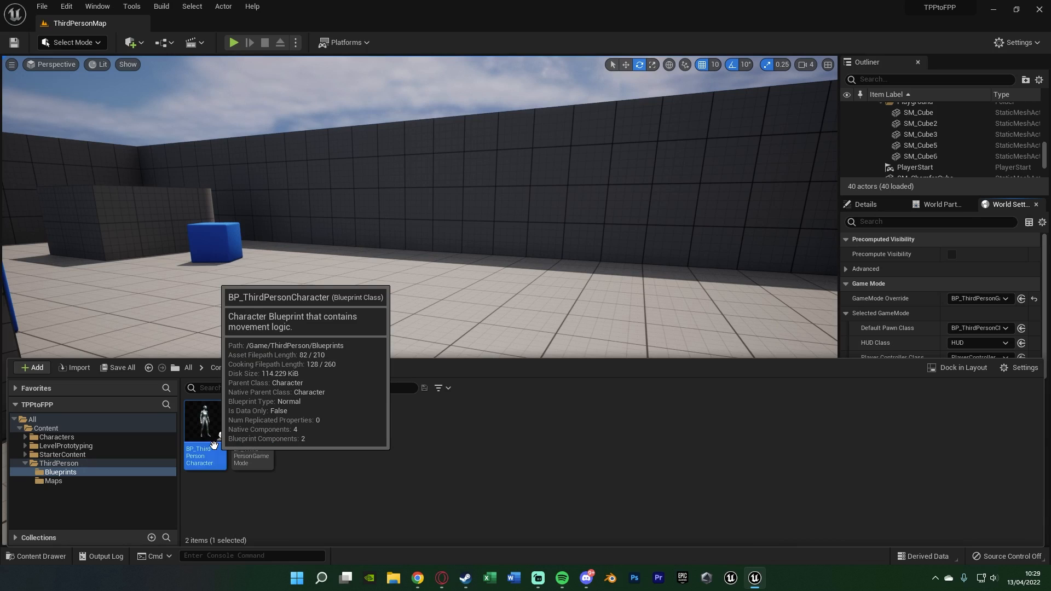
double_click(204, 421)
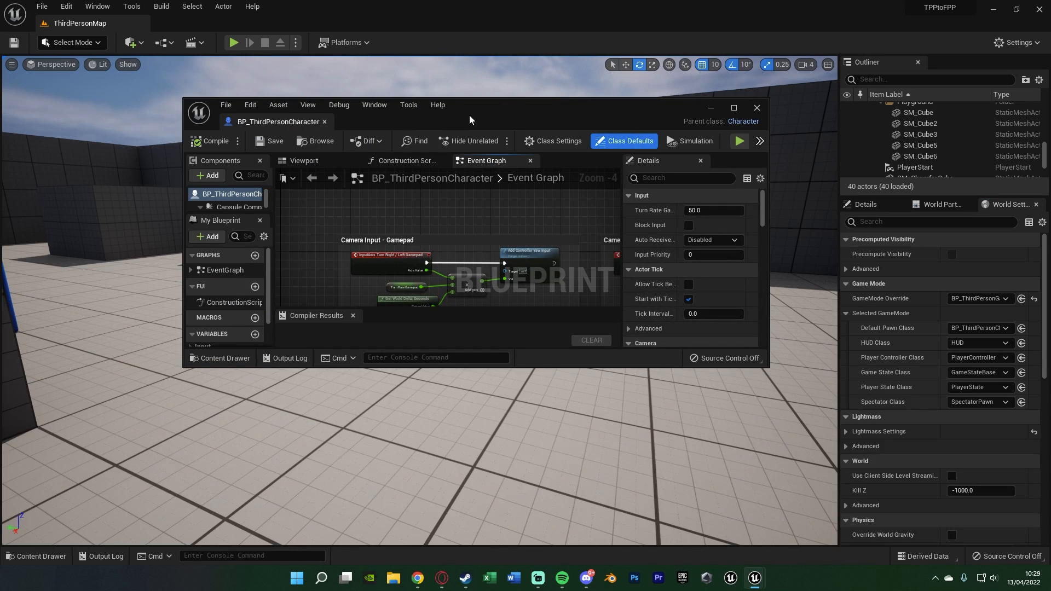
left_click(732, 108)
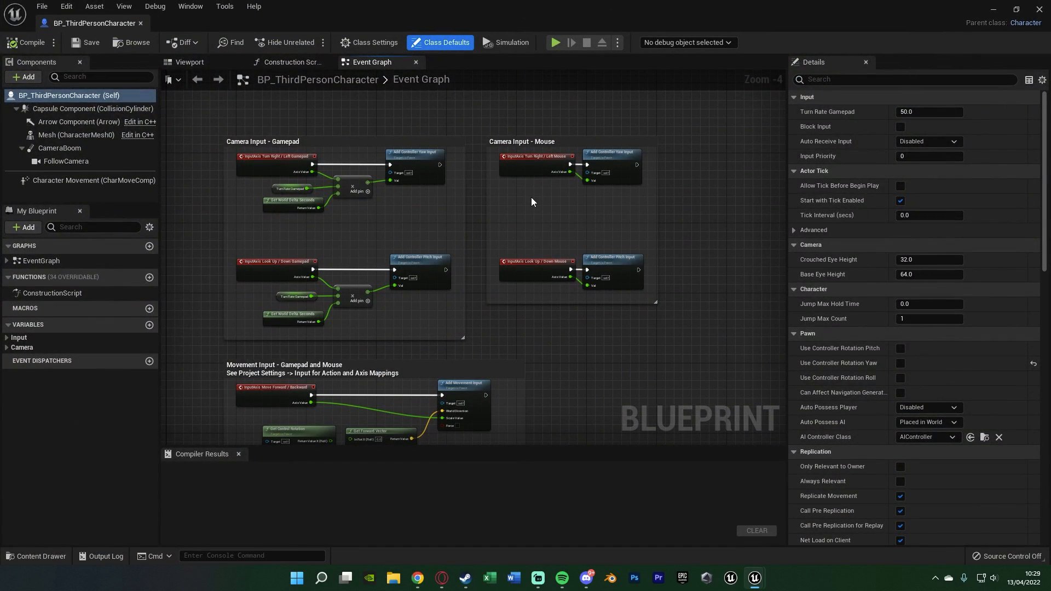
- In the Viewport preview, rename FollowCamera to TPP Camera
left_click(190, 62)
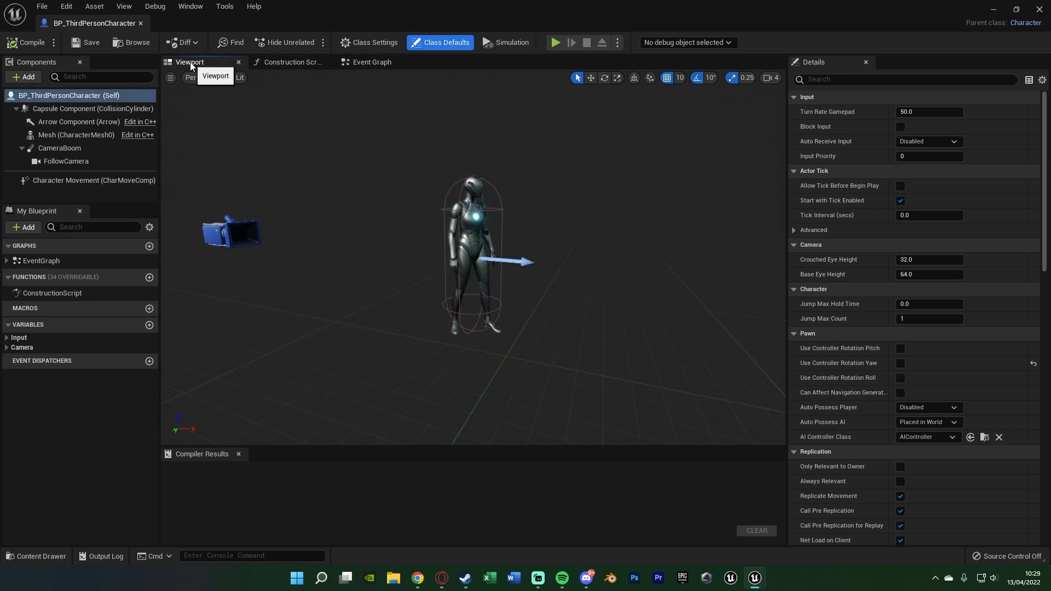
mouse_move(599, 329)
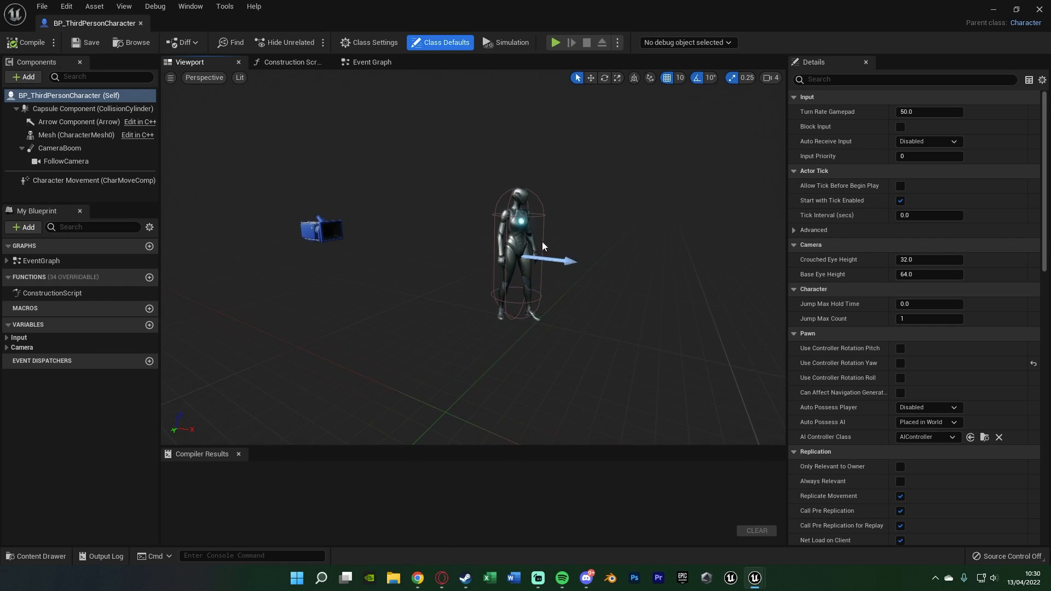
left_click(70, 162)
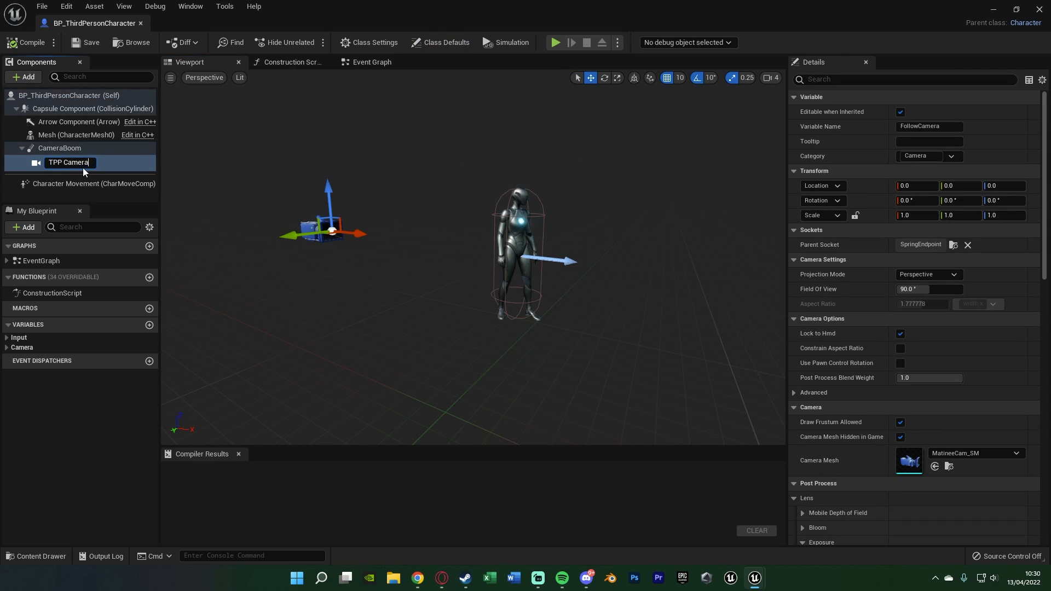
key("Return")
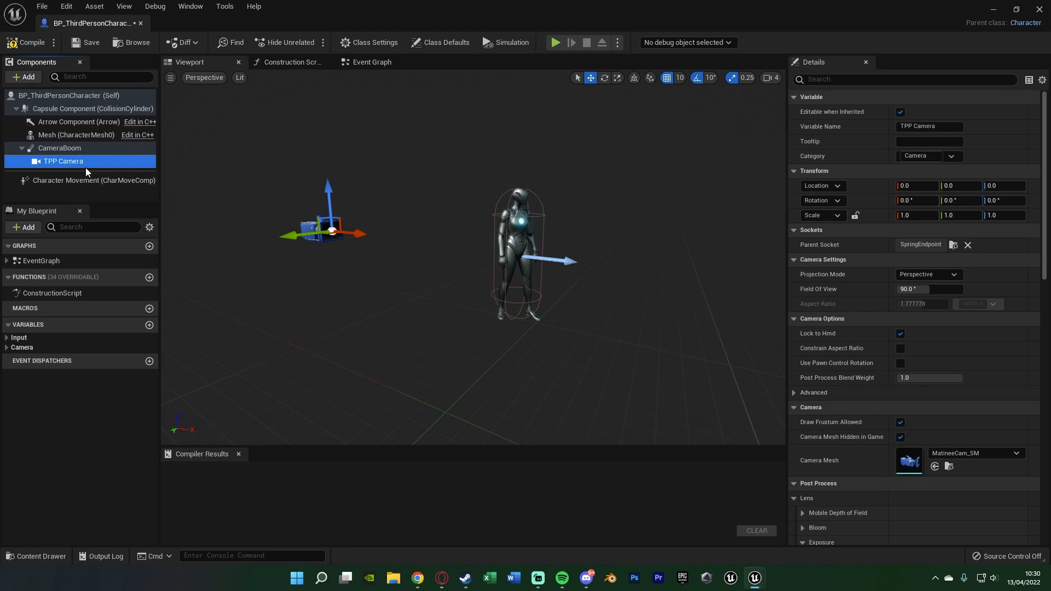
mouse_move(86, 172)
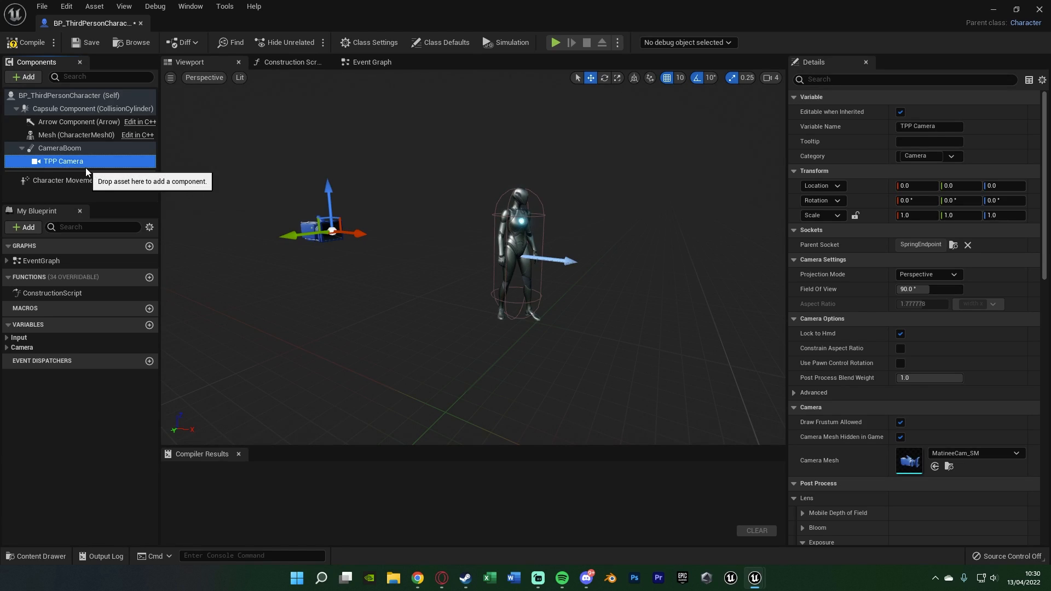
- Attach a new FPP Camera to Mesh's head socket at location 0,10,0, rotation -90,0,90
left_click(75, 134)
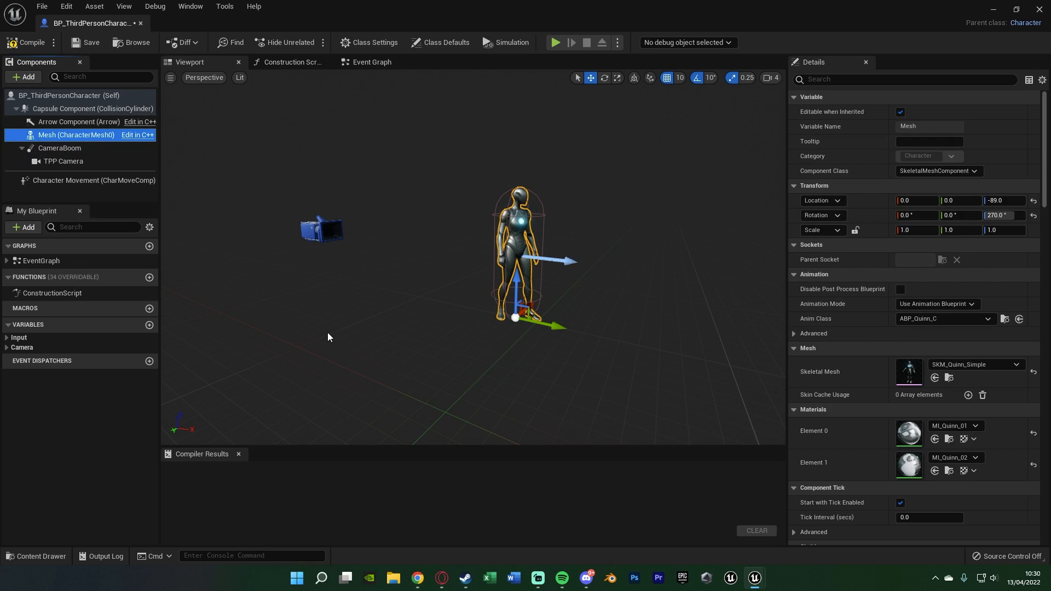
left_click(60, 122)
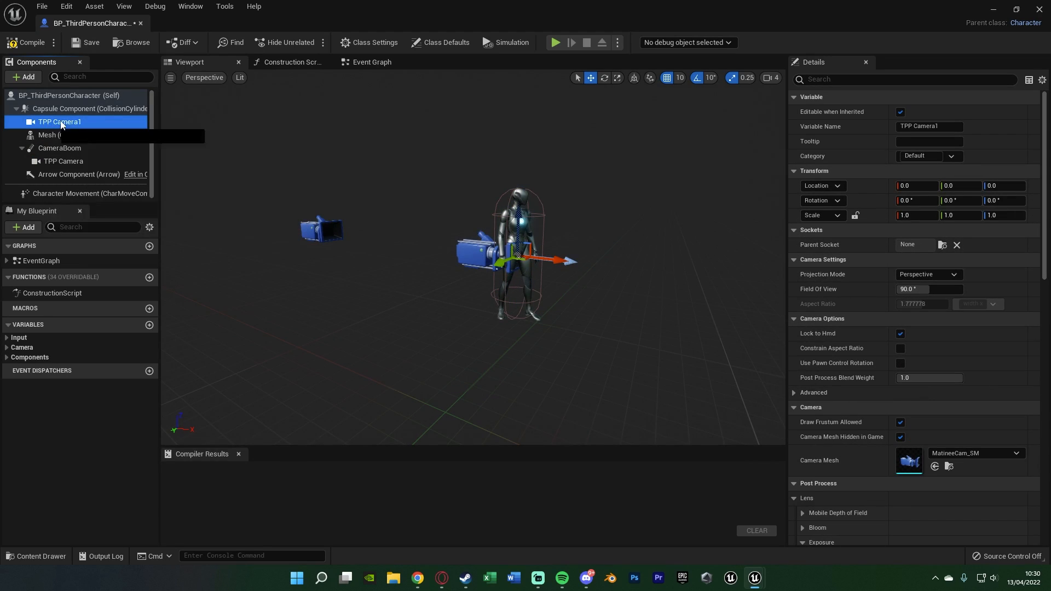
left_click_drag(60, 122, 101, 135)
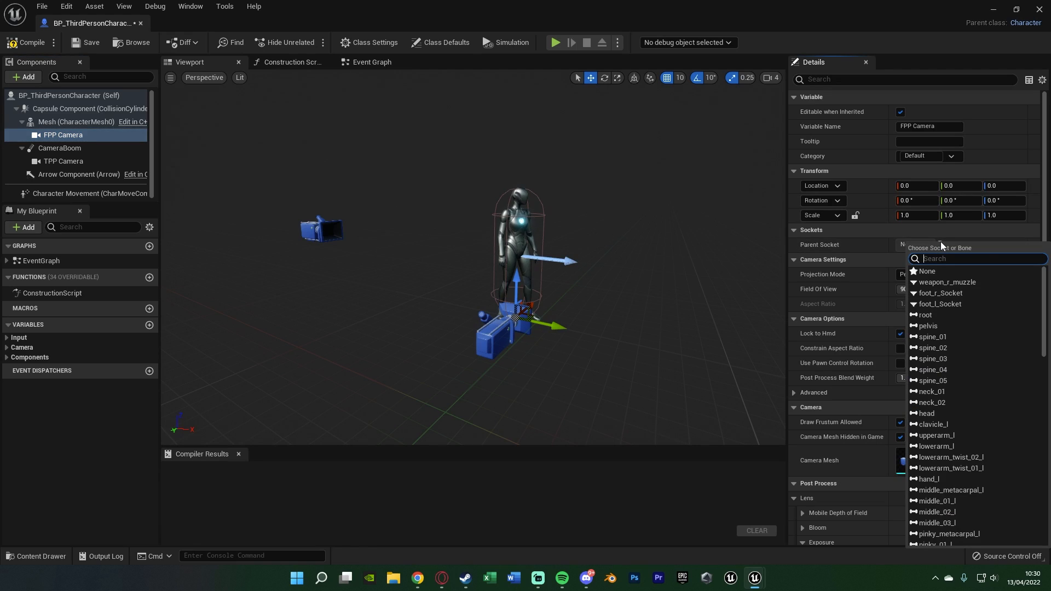
left_click(928, 271)
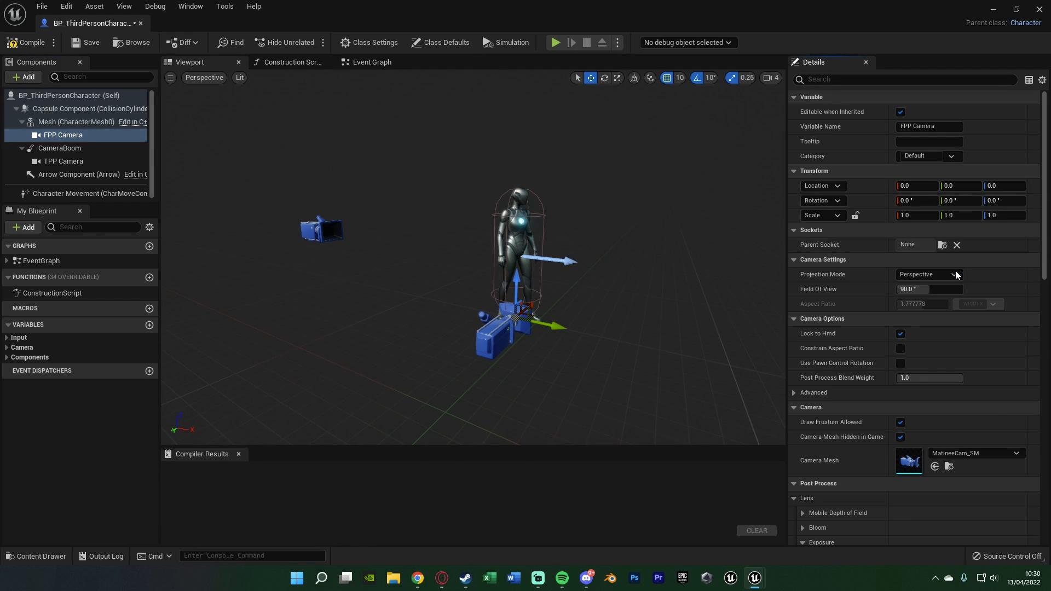
left_click(913, 244)
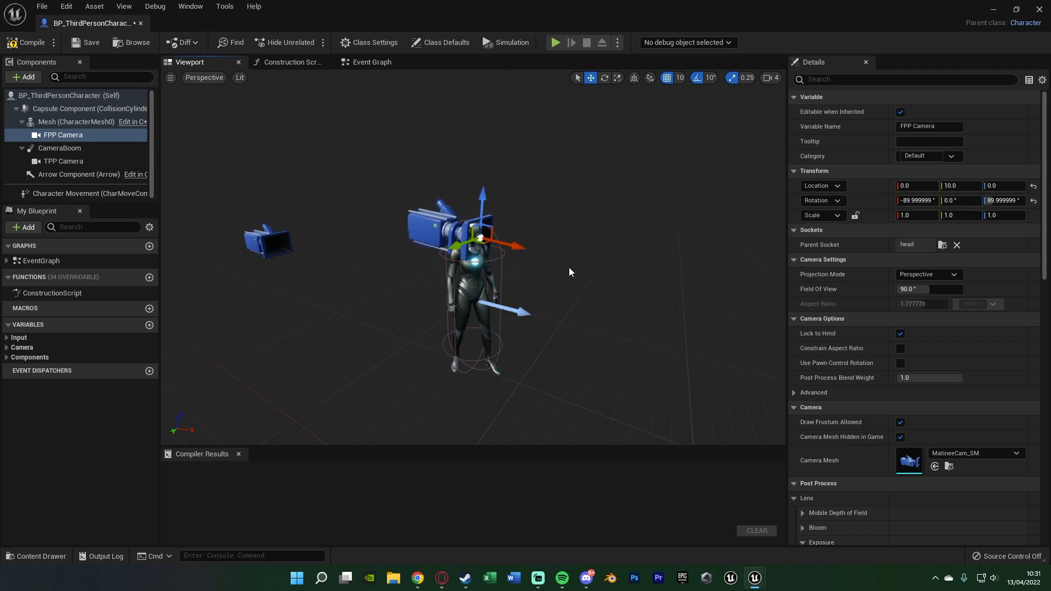
- Enable Use Pawn Control Rotation on FPP Camera and turn off Auto Activate
left_click(900, 362)
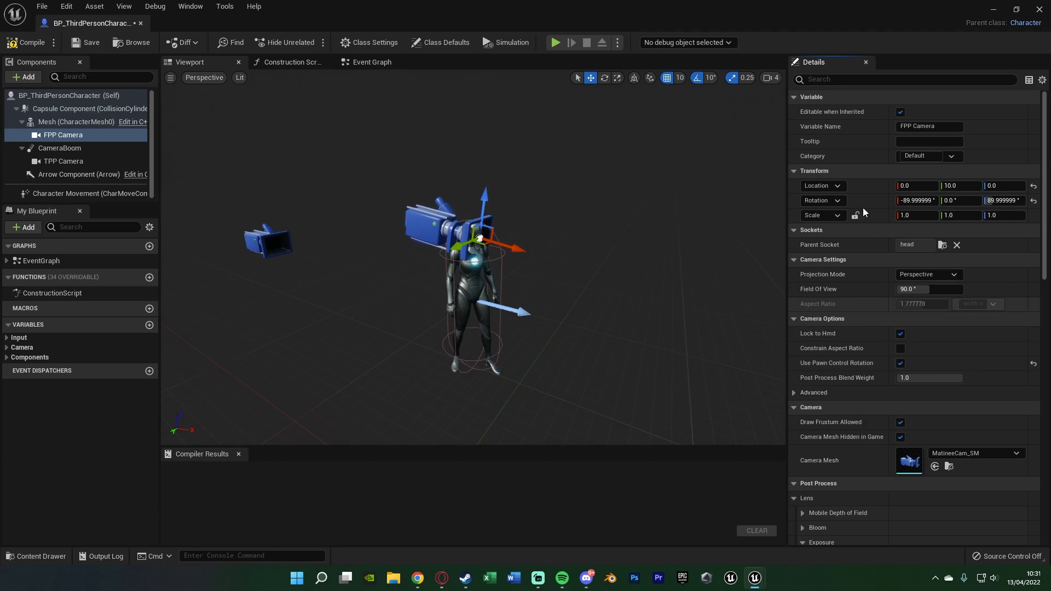
type("aut")
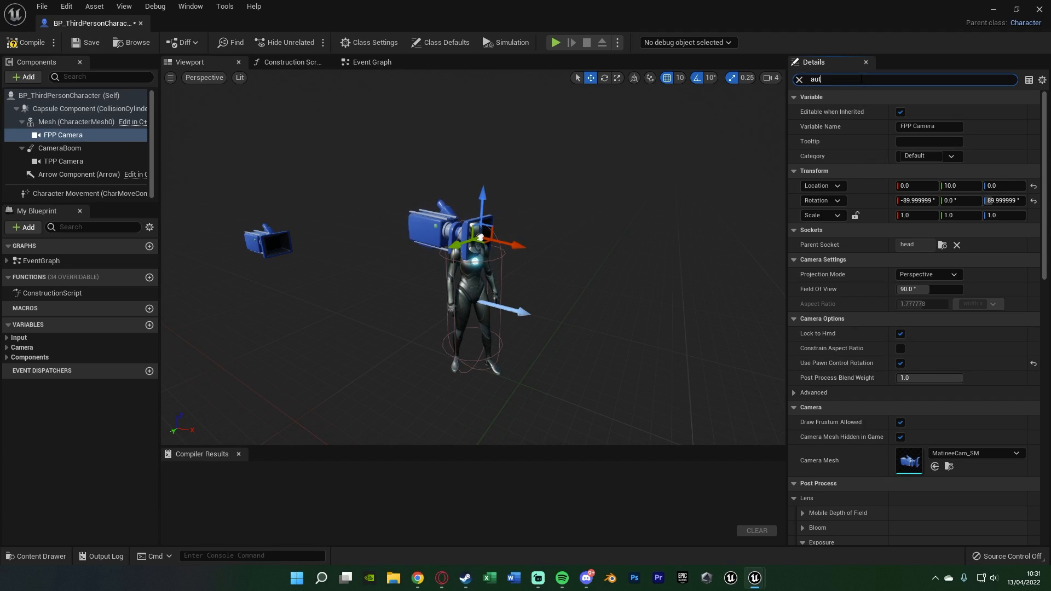
type("o")
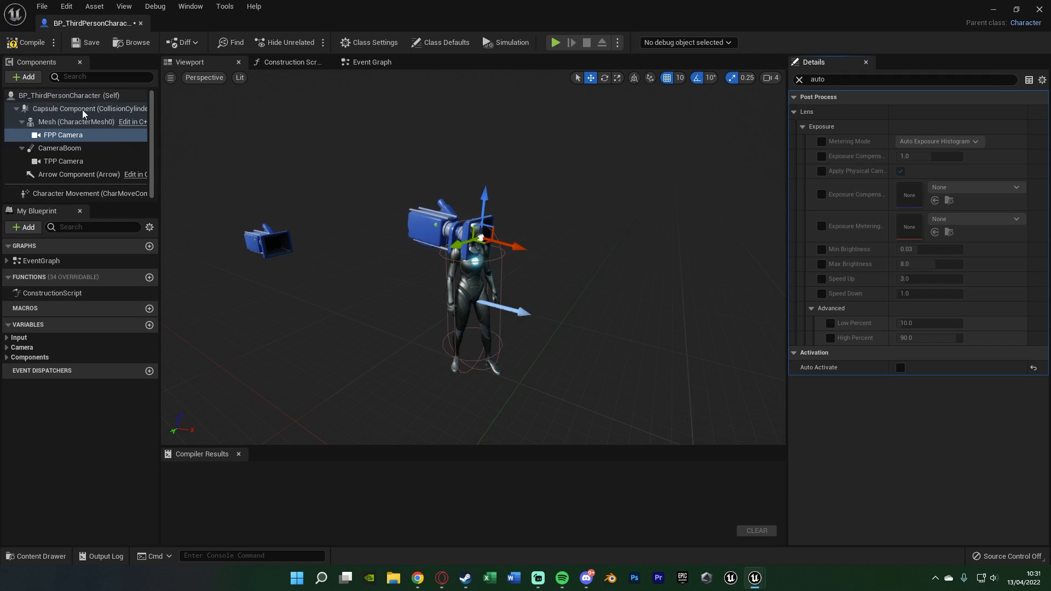
mouse_move(146, 171)
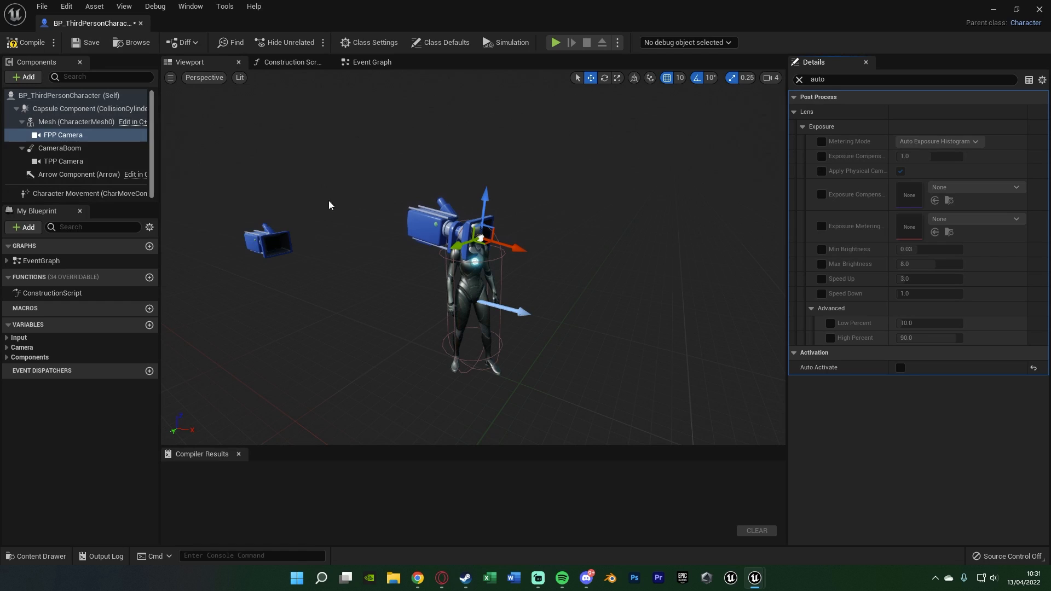
mouse_move(95, 143)
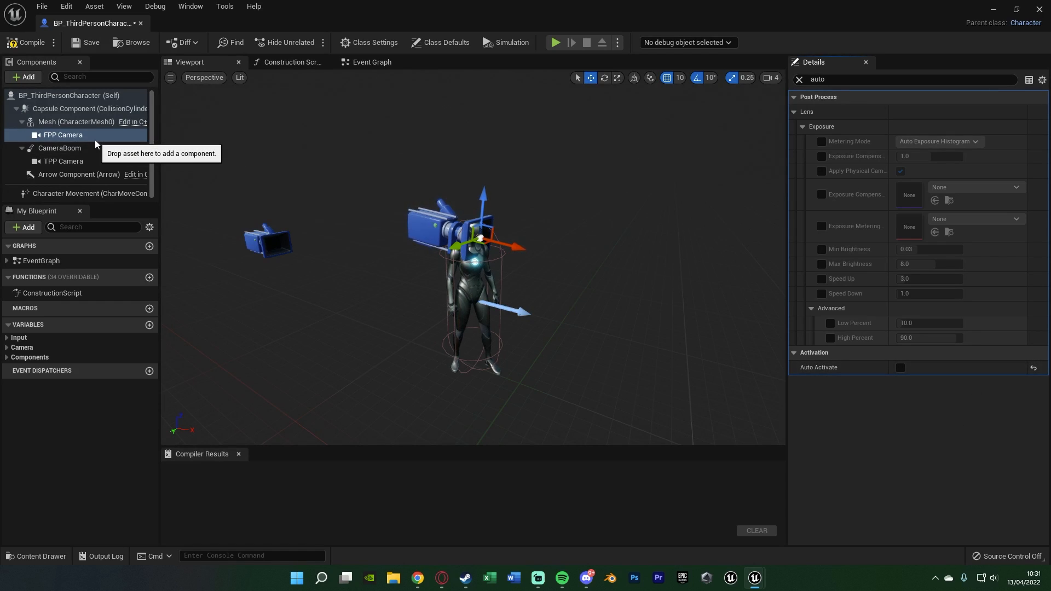
mouse_move(128, 241)
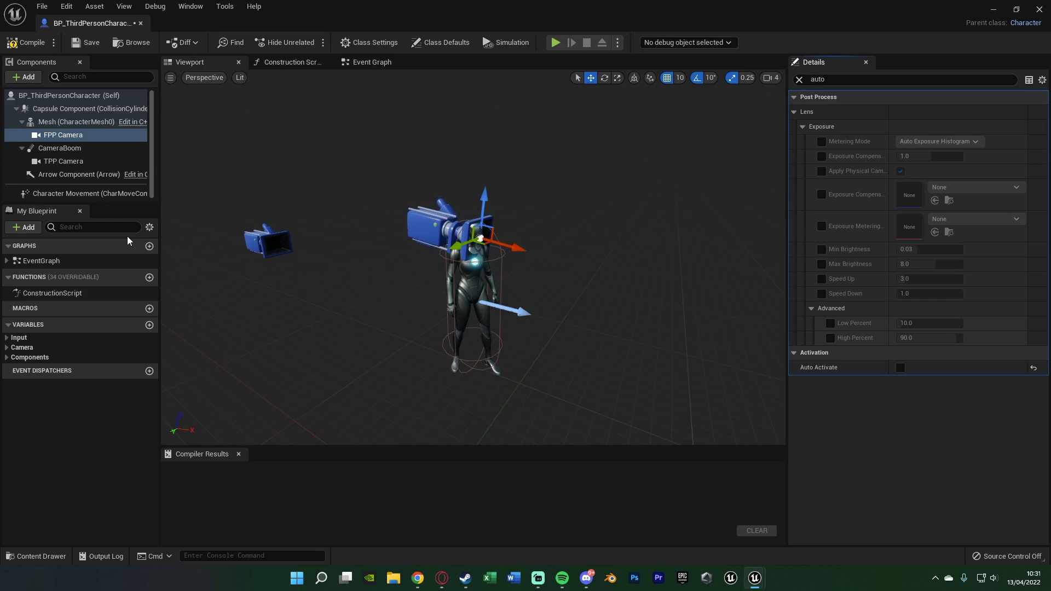
mouse_move(96, 154)
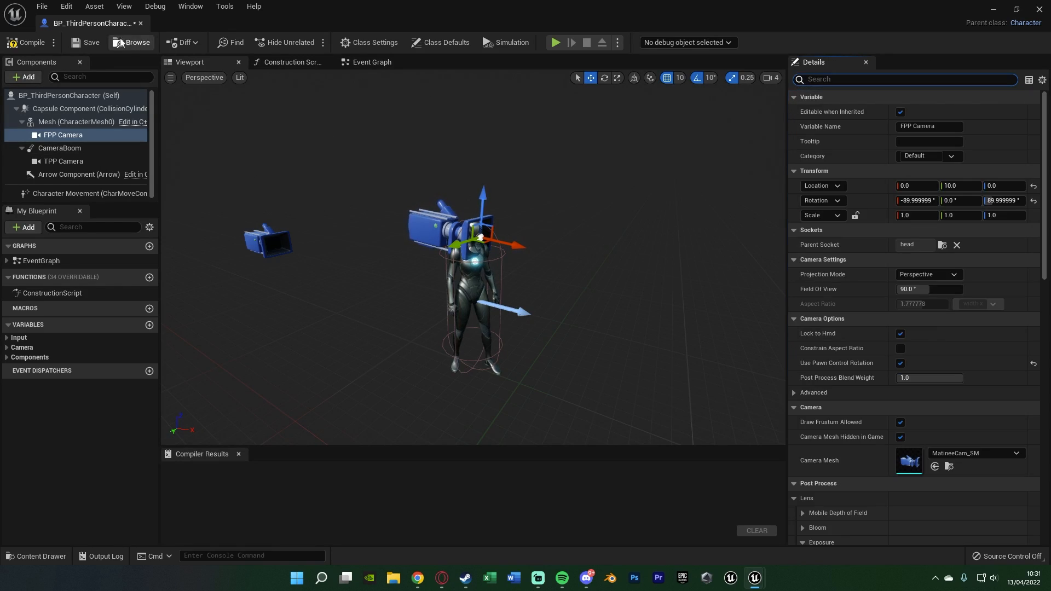
- Compile BP_ThirdPersonCharacter and bring up Edit > Project Settings
left_click(27, 42)
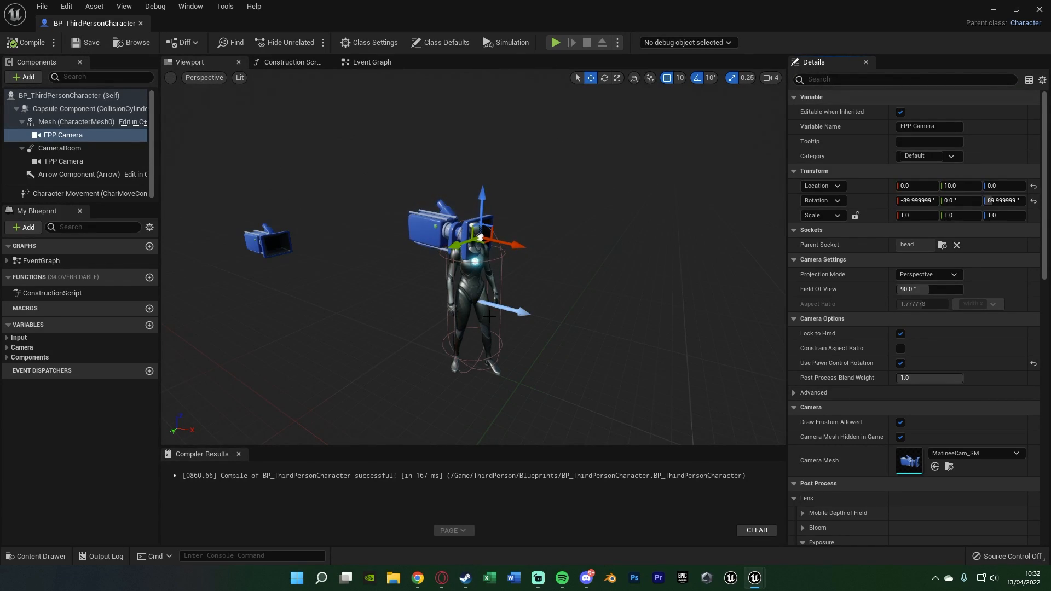
left_click(369, 61)
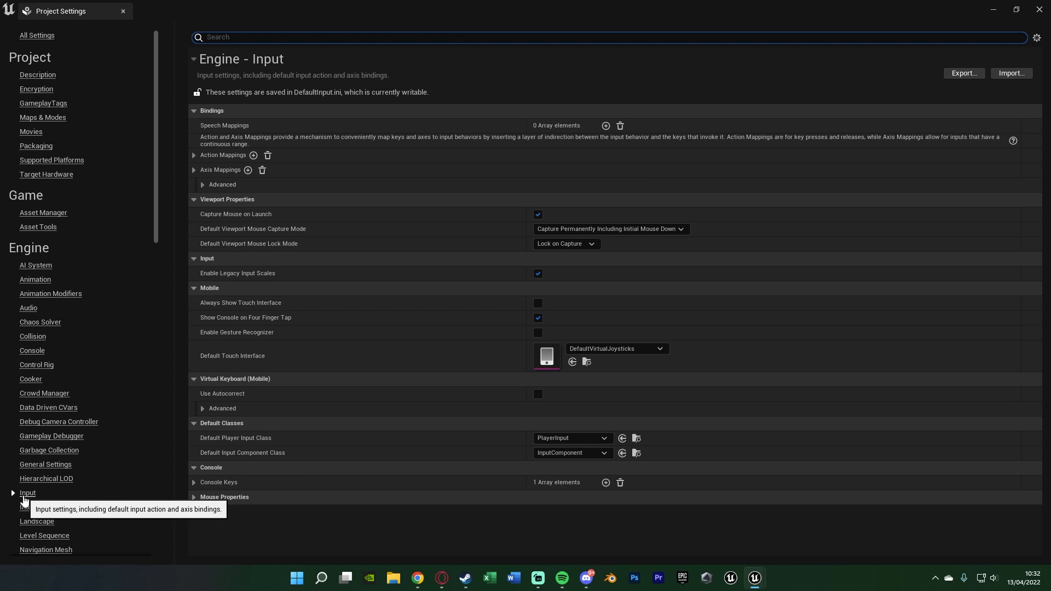
- Create the 'Change Perspective' action mapping in Input settings, bound to V
left_click(253, 155)
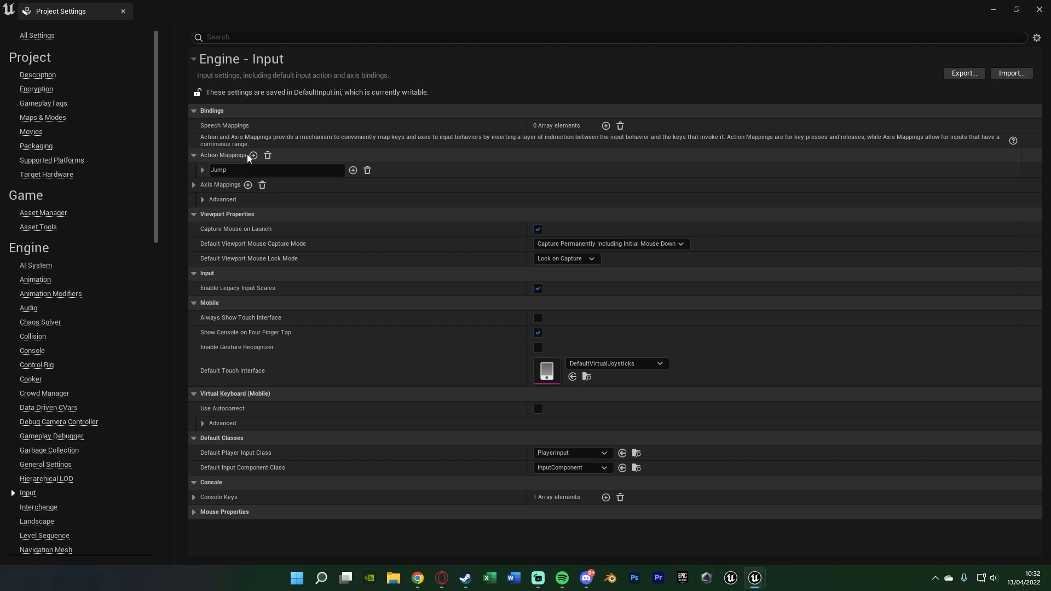
left_click(253, 156)
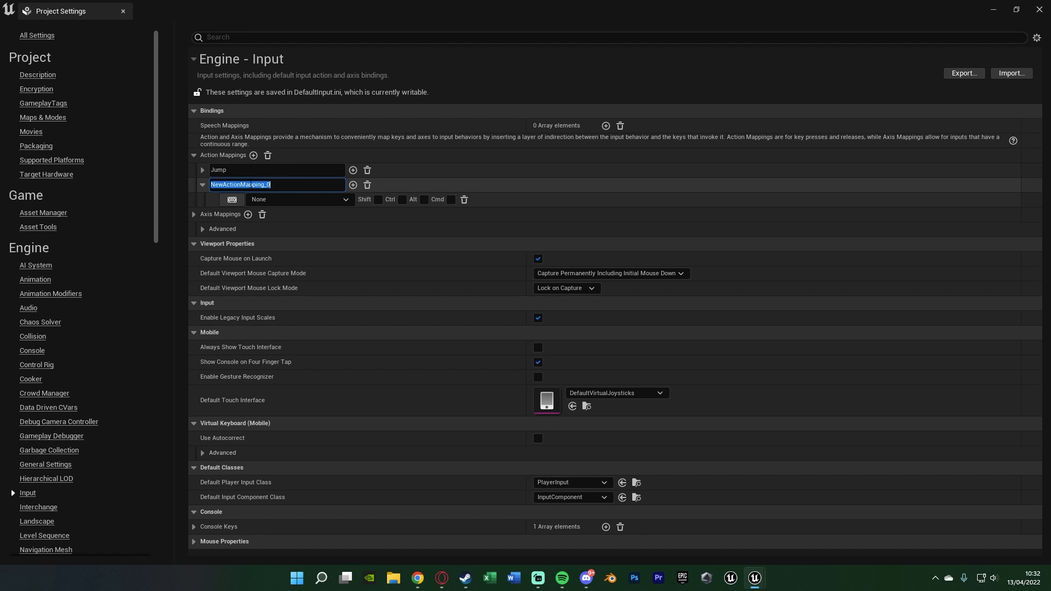
type("Change Perl")
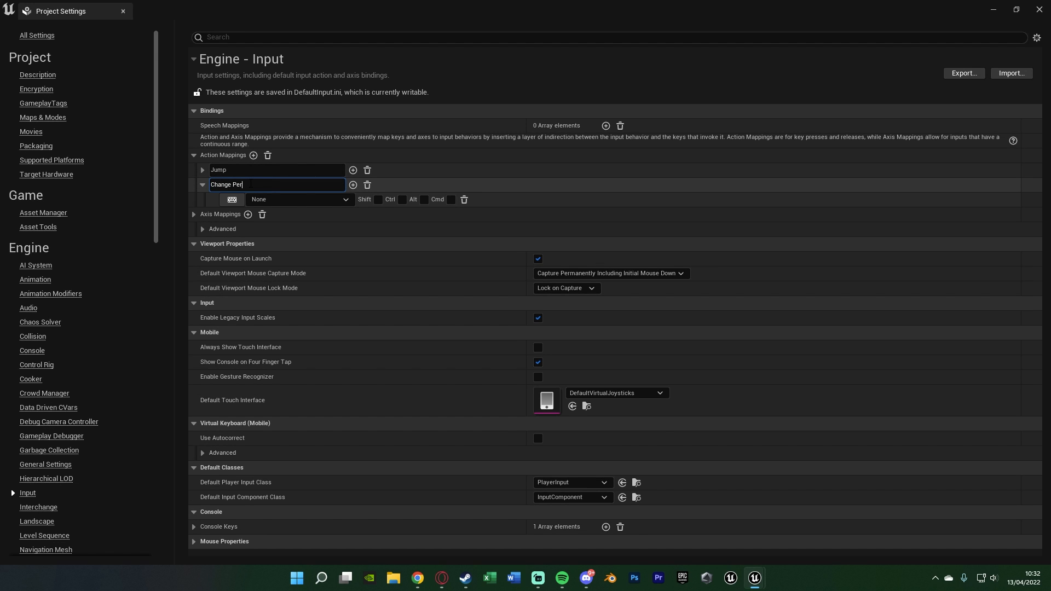
type("spective")
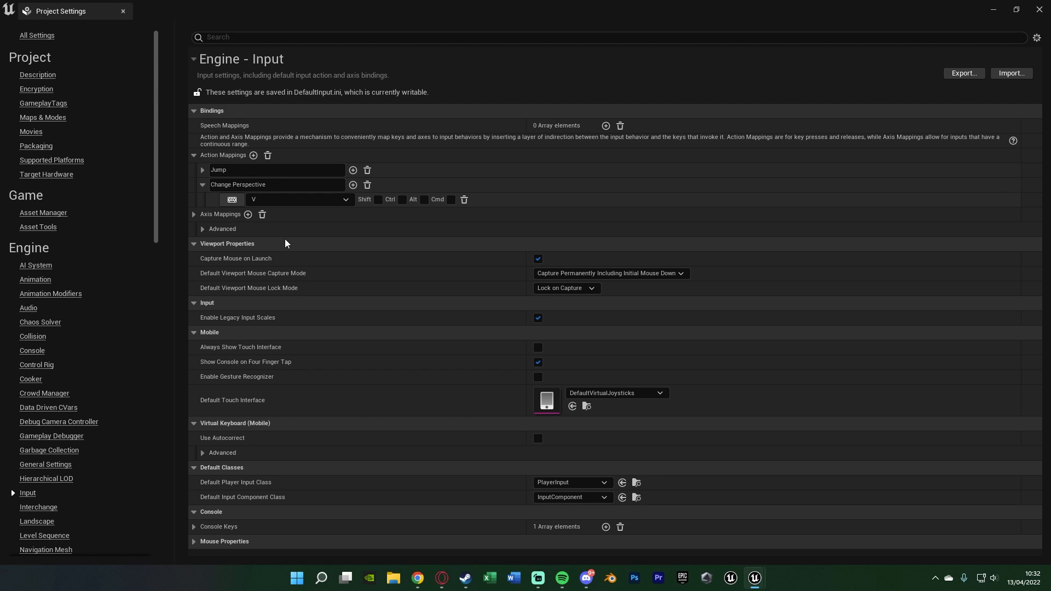
mouse_move(1044, 10)
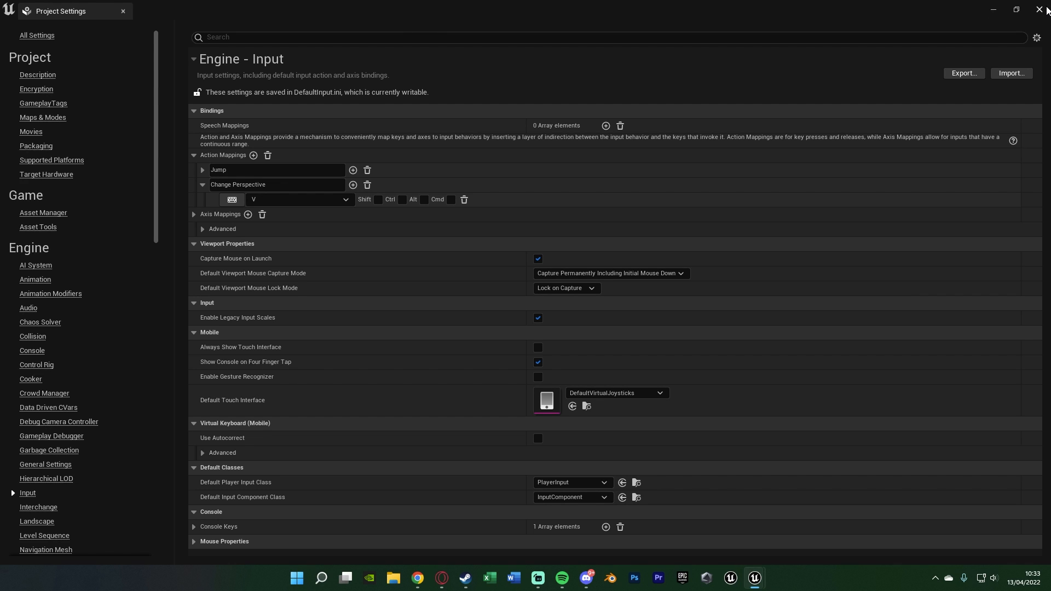
- Close Project Settings and place an InputAction Change Perspective node in the Event Graph
left_click(1043, 9)
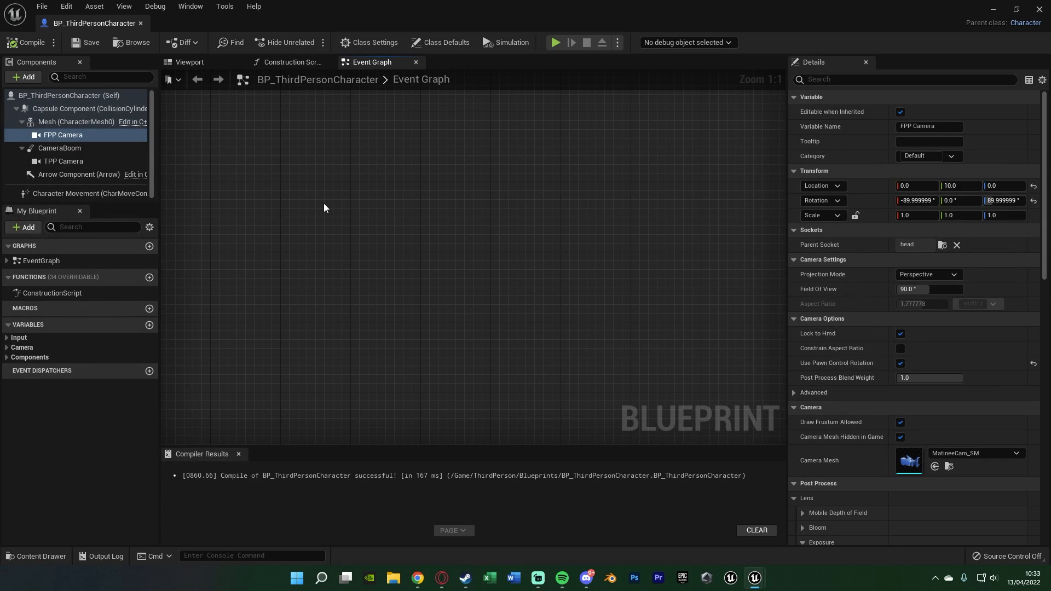
right_click(324, 208)
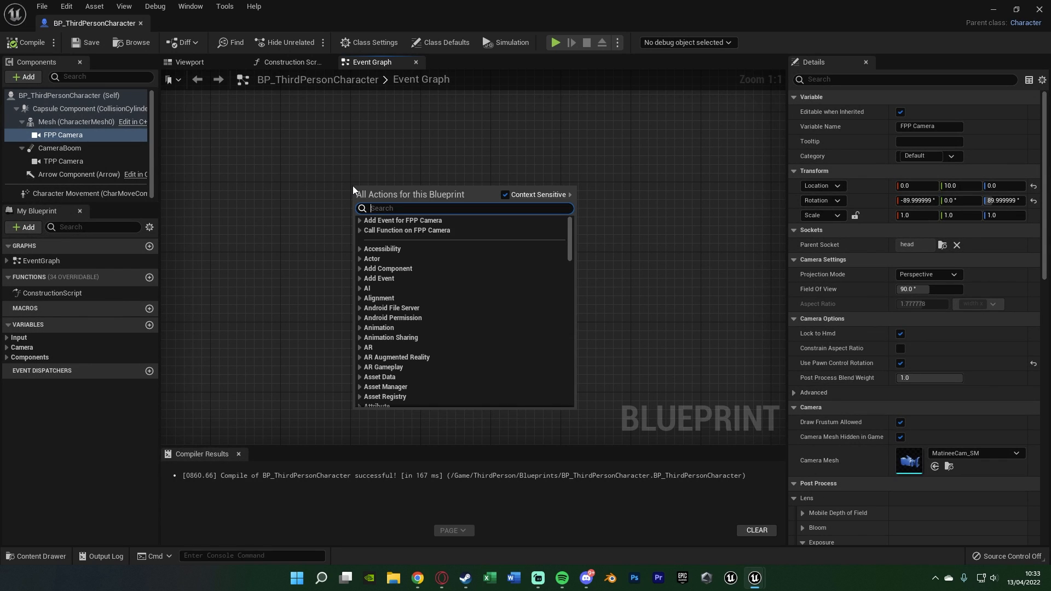
type("chang per")
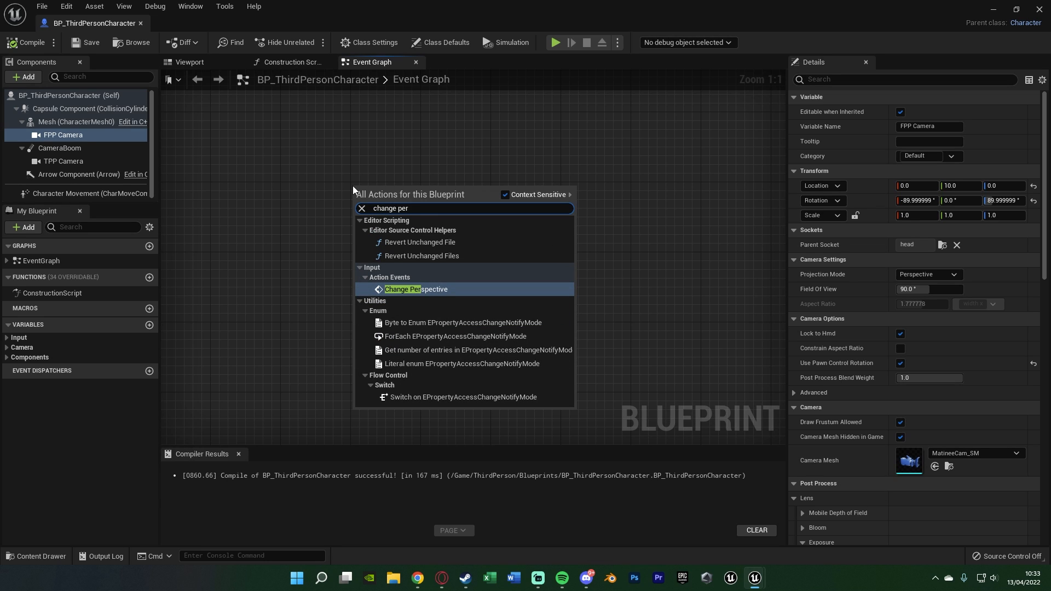
left_click(416, 289)
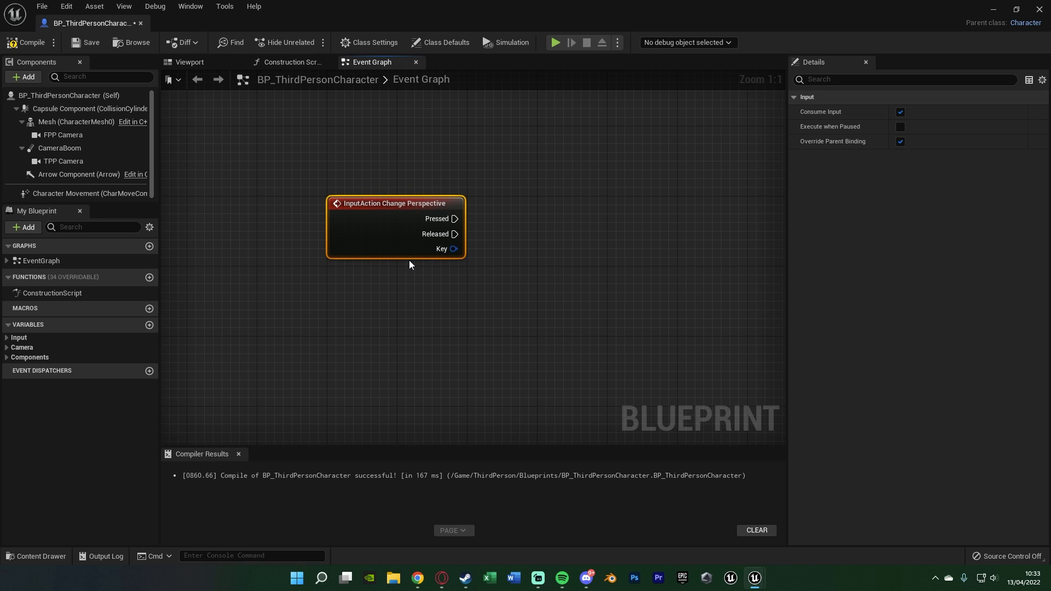
mouse_move(299, 158)
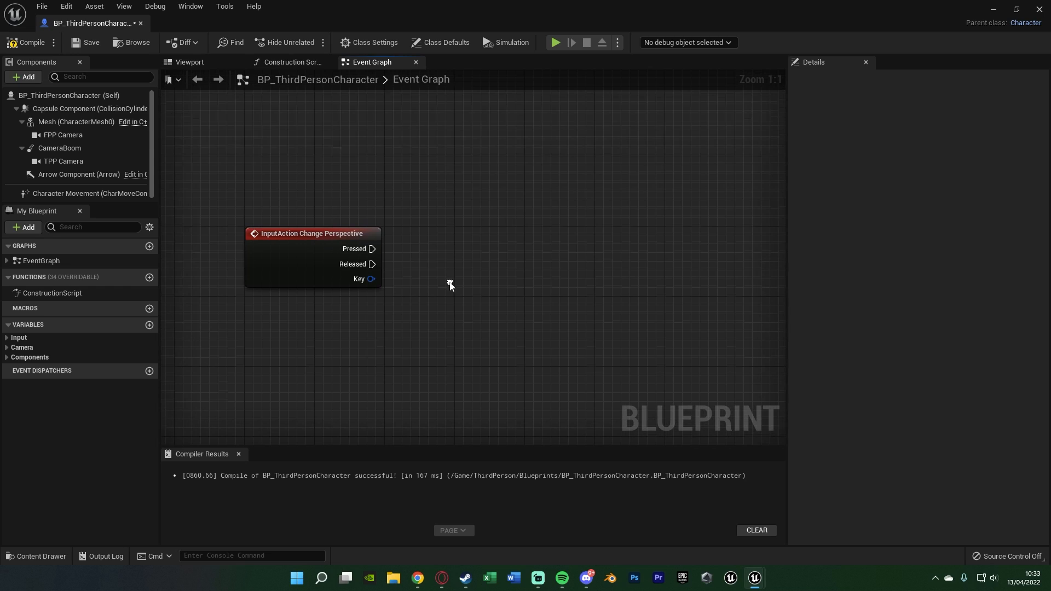
mouse_move(605, 110)
type("is ac")
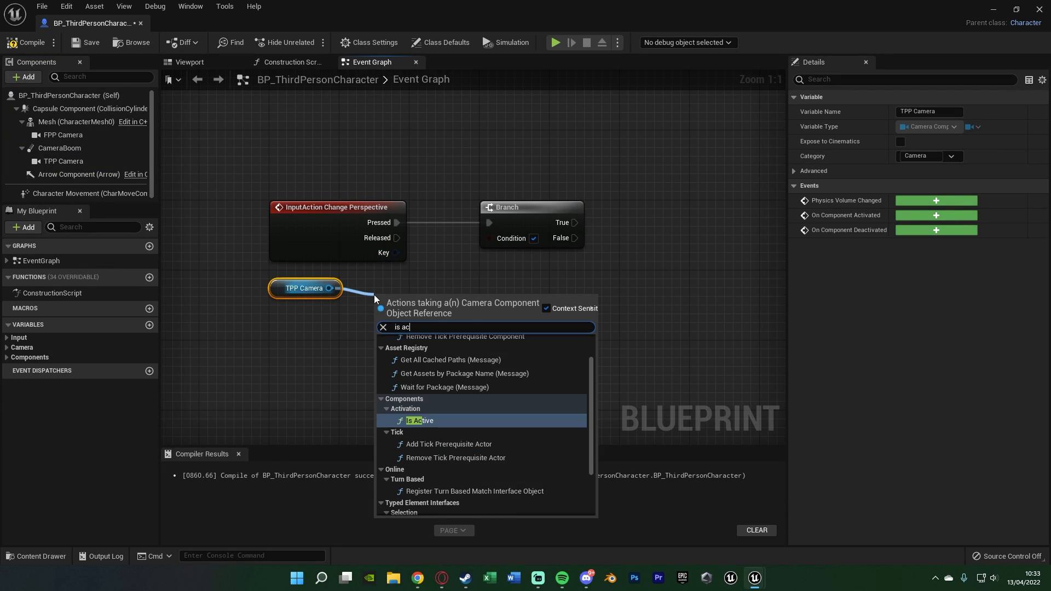
- Wire TPP Camera's Is Active return value into the Branch condition
left_click(419, 420)
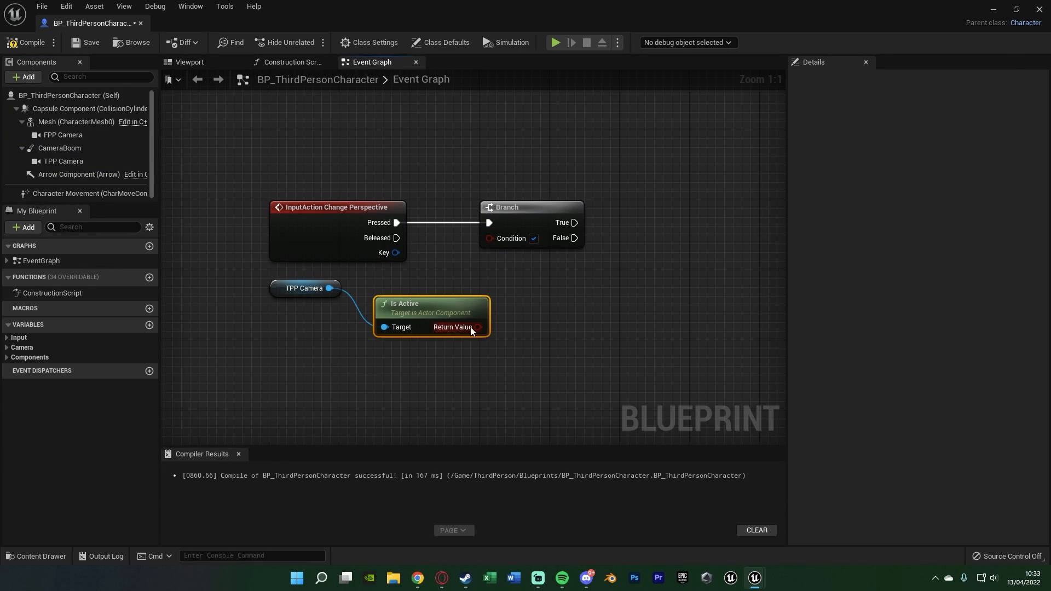
left_click(309, 322)
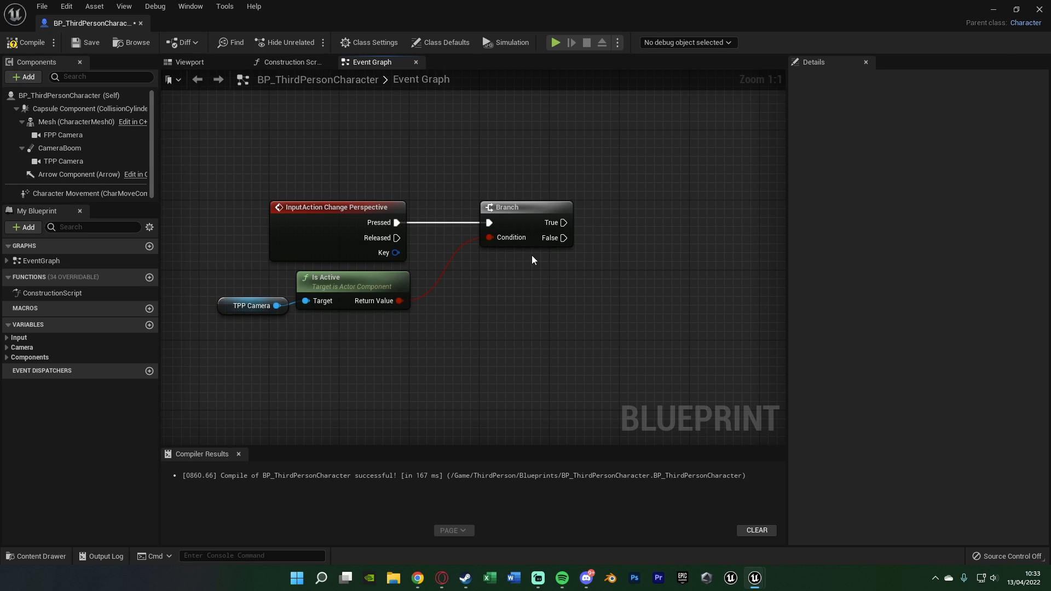
mouse_move(674, 388)
type("set active")
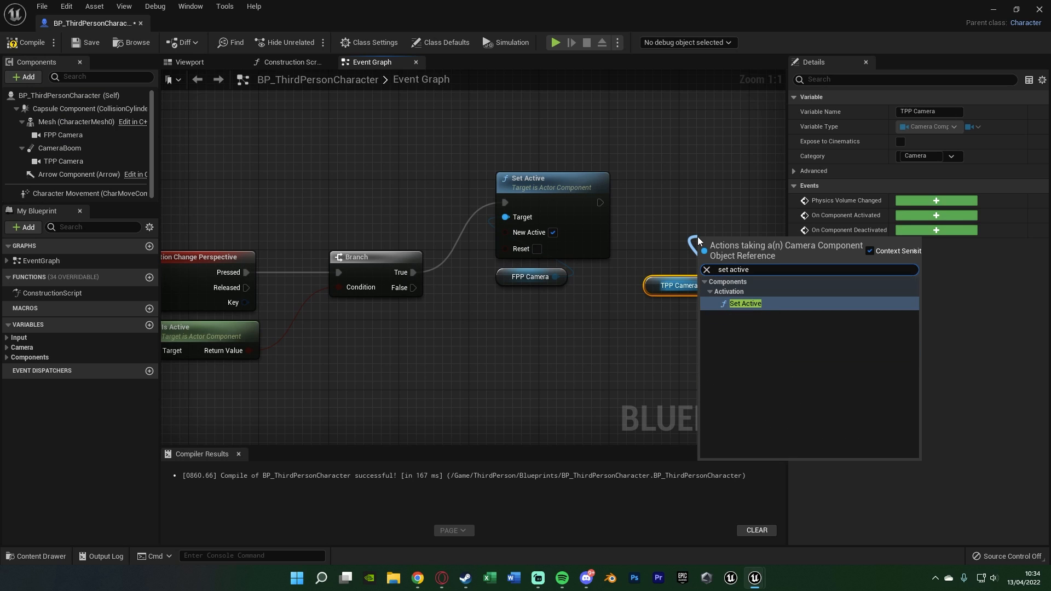
- After activating FPP Camera on True, add Set Active on TPP Camera, unticked
left_click(744, 303)
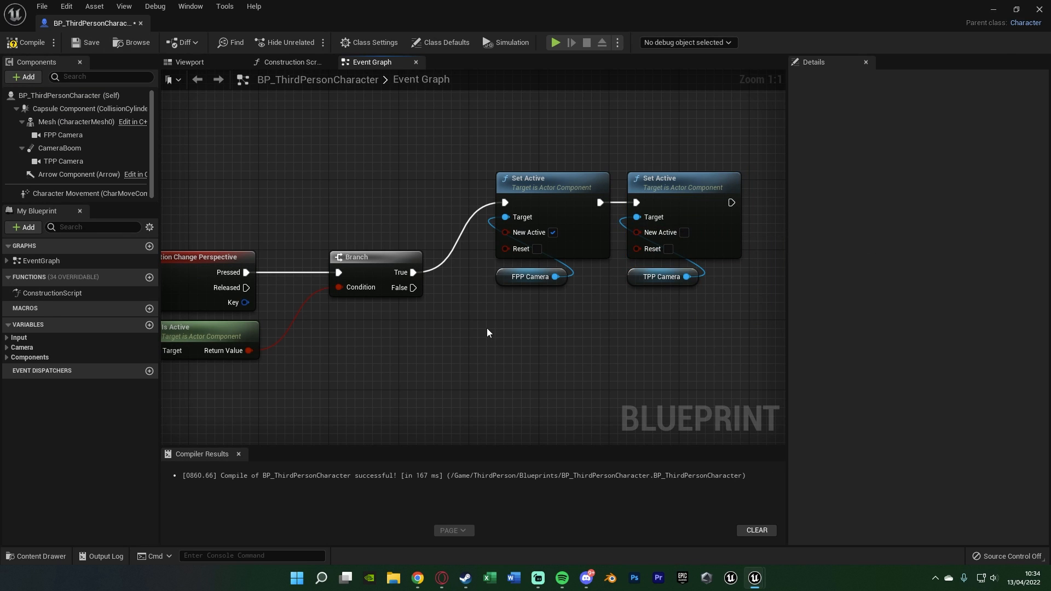
mouse_move(572, 321)
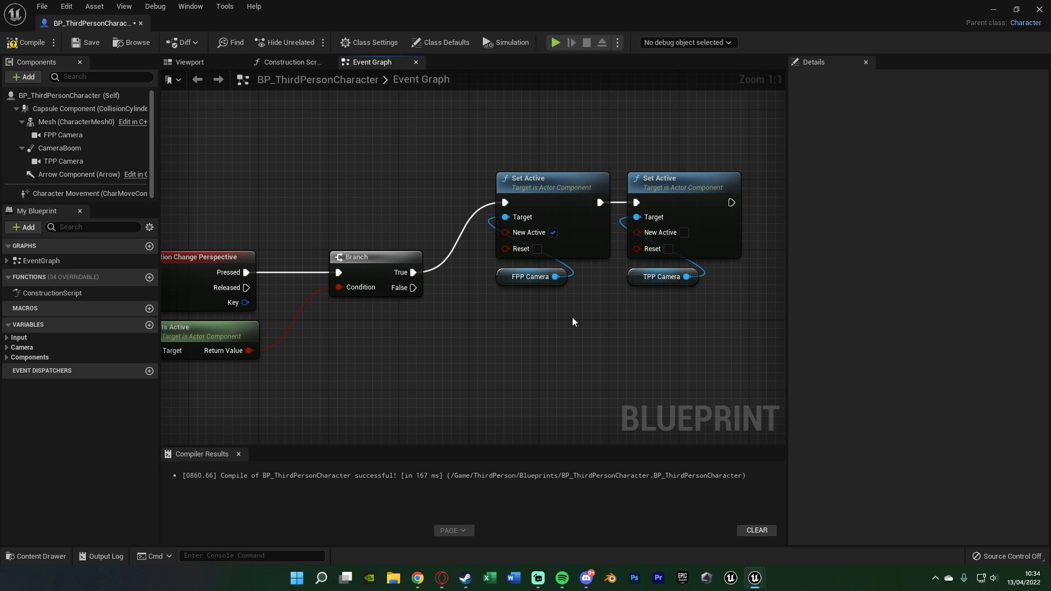
mouse_move(688, 176)
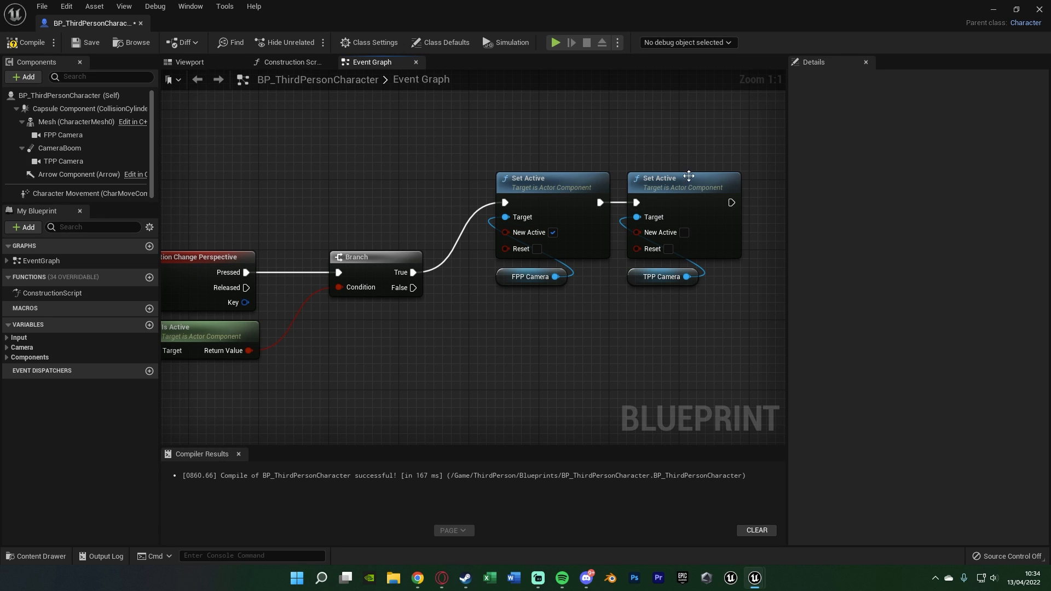
mouse_move(690, 188)
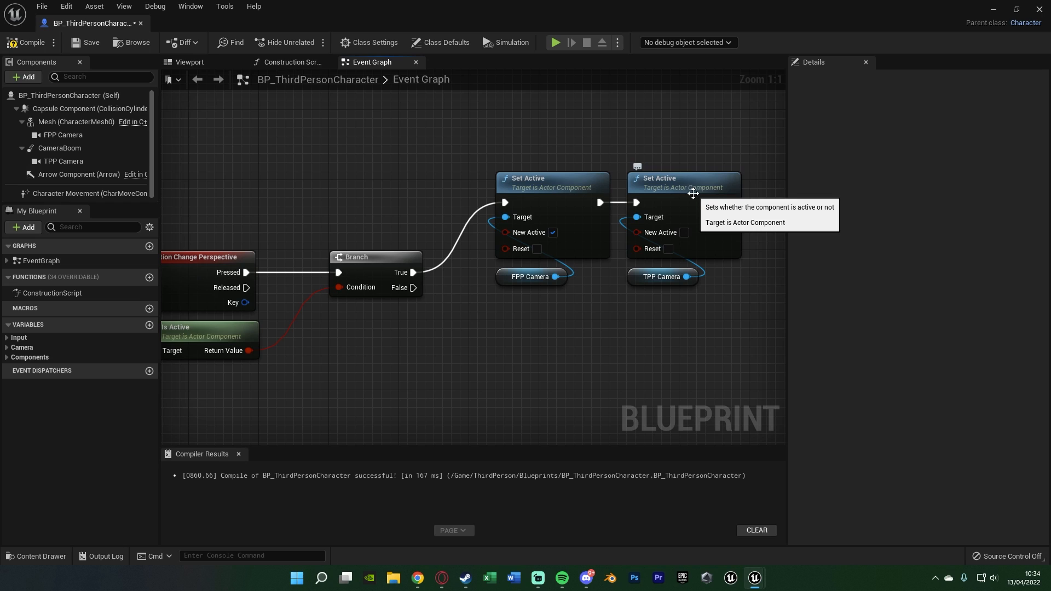
mouse_move(483, 323)
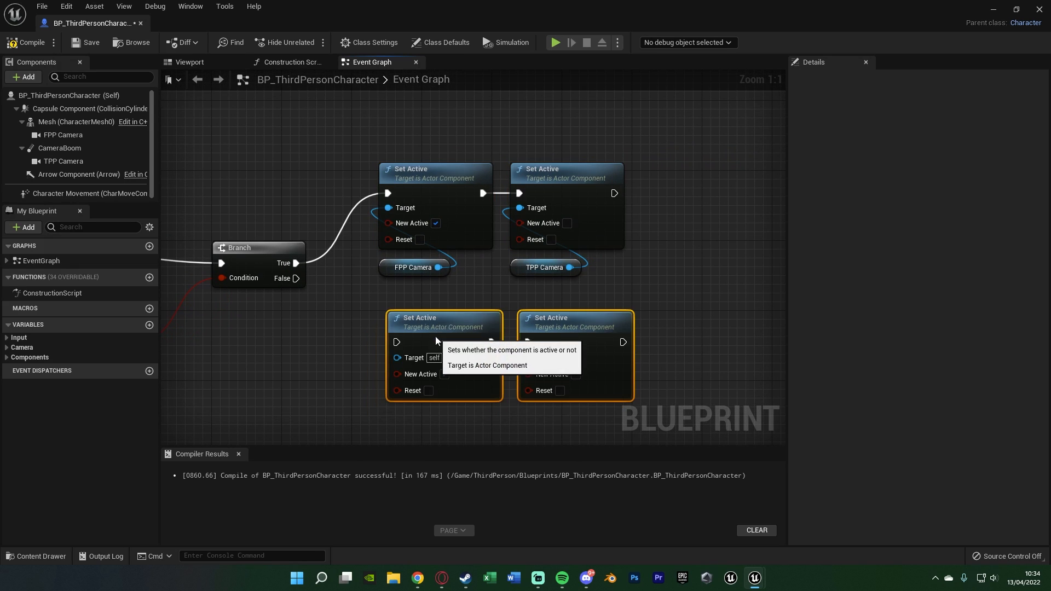
mouse_move(436, 281)
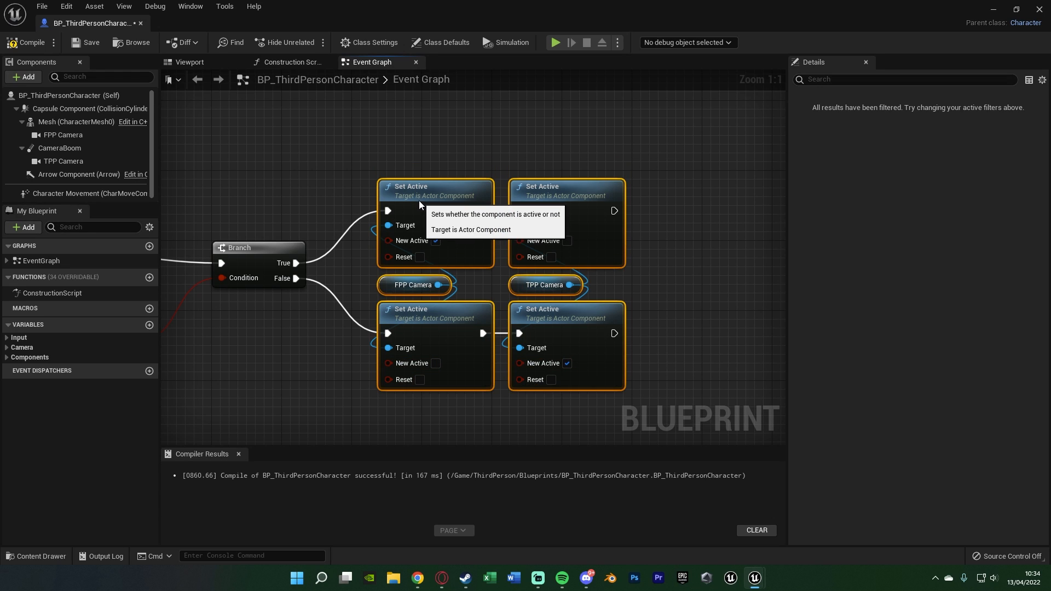
mouse_move(339, 195)
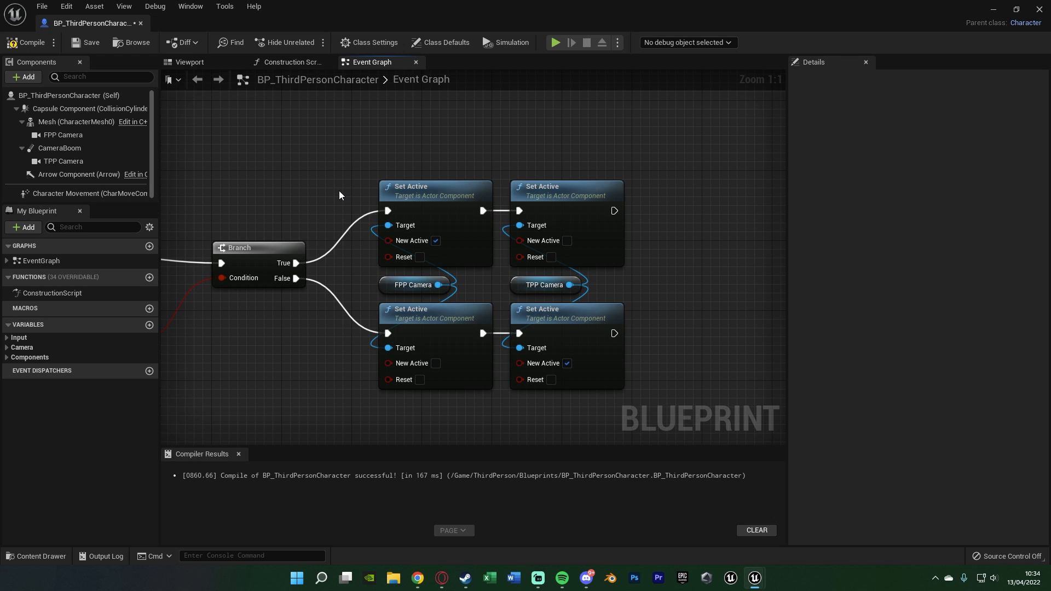
mouse_move(299, 202)
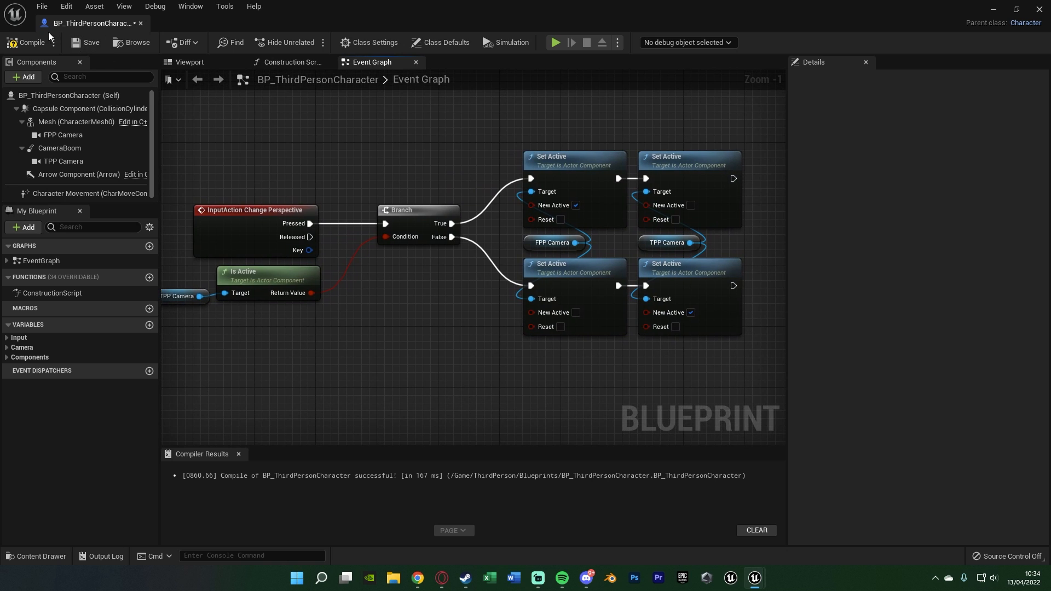
- Compile, play-test V camera switching, stop, and show the ThirdPerson/Blueprints folder
left_click(30, 42)
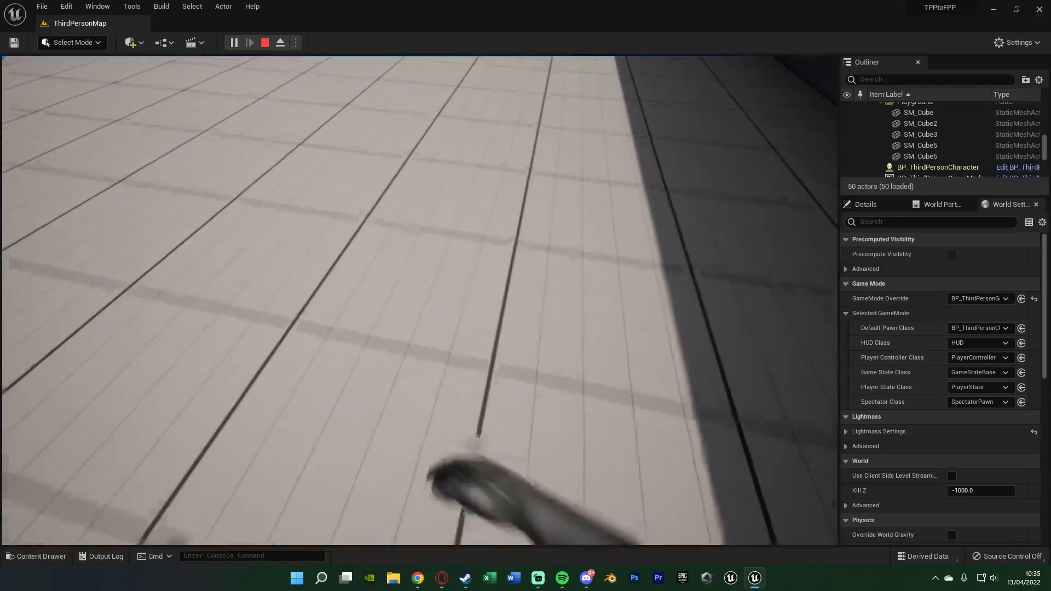
left_click(278, 42)
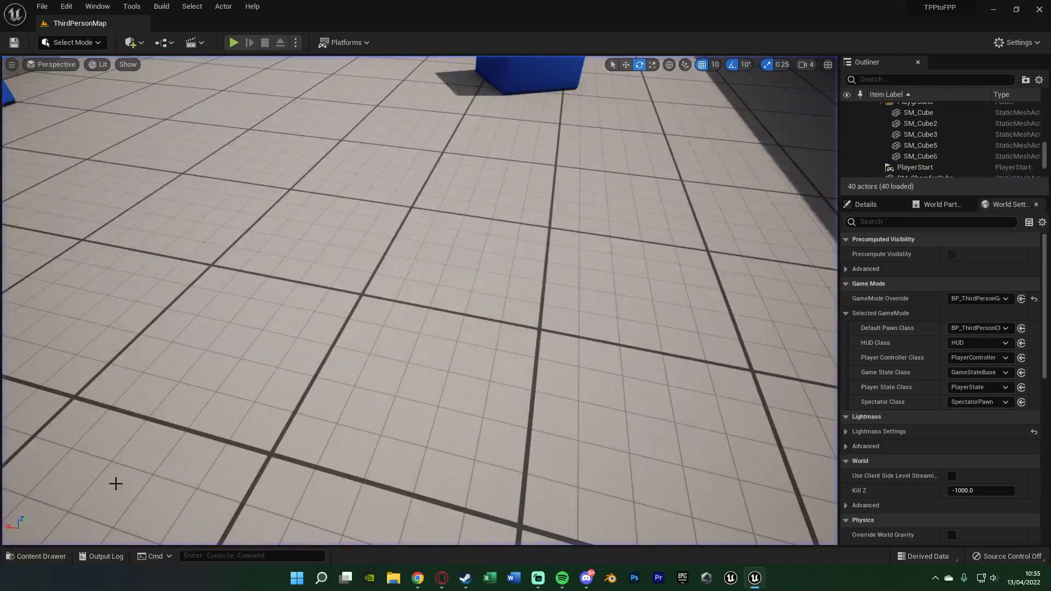
left_click(36, 556)
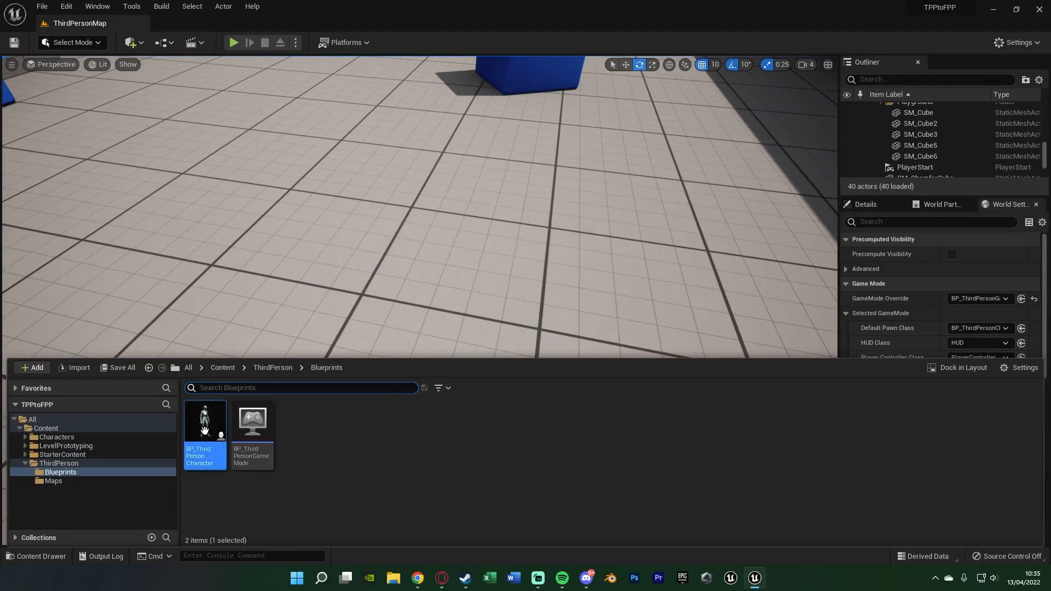
- Reopen the character blueprint and set Use Controller Rotation Yaw on for first person
double_click(204, 422)
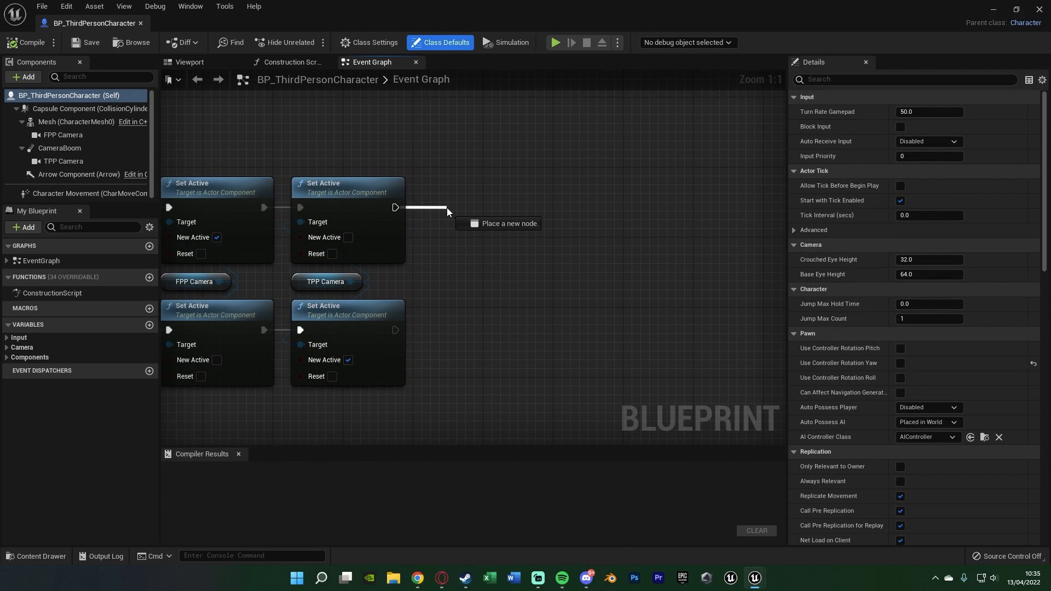
type("set use contr")
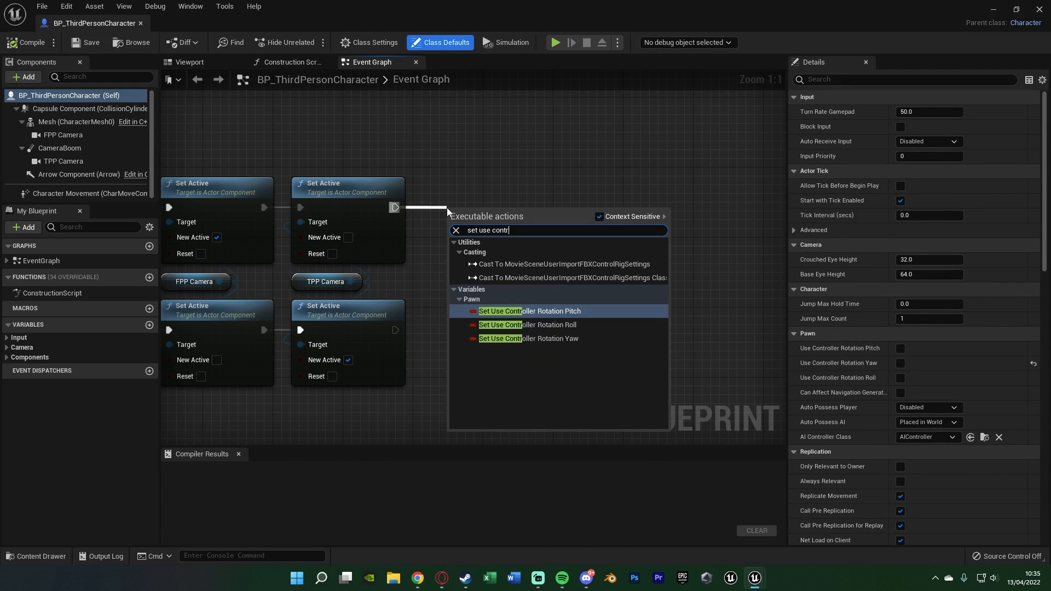
left_click(529, 338)
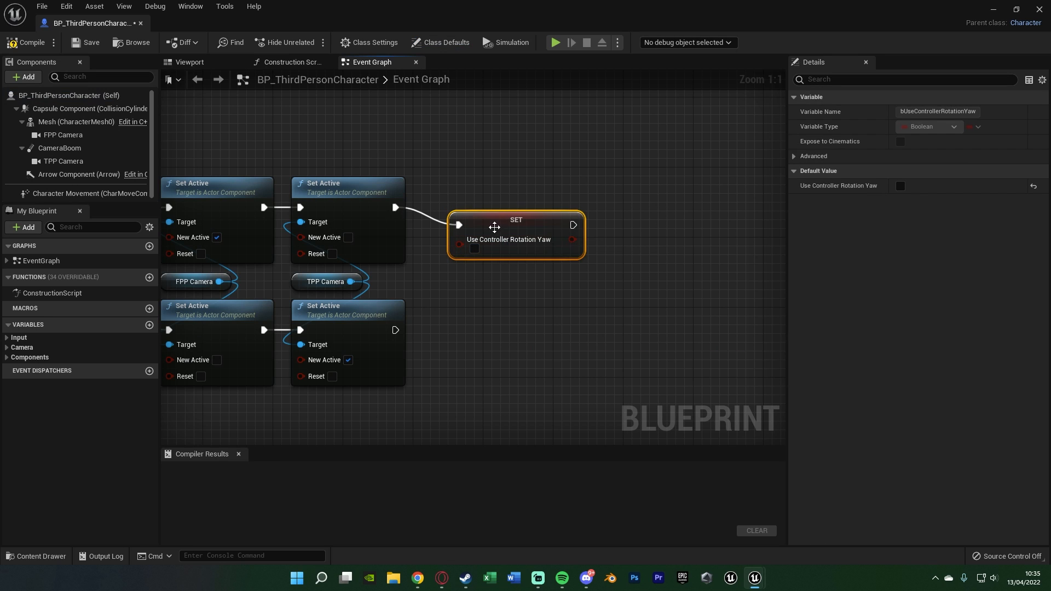
mouse_move(498, 207)
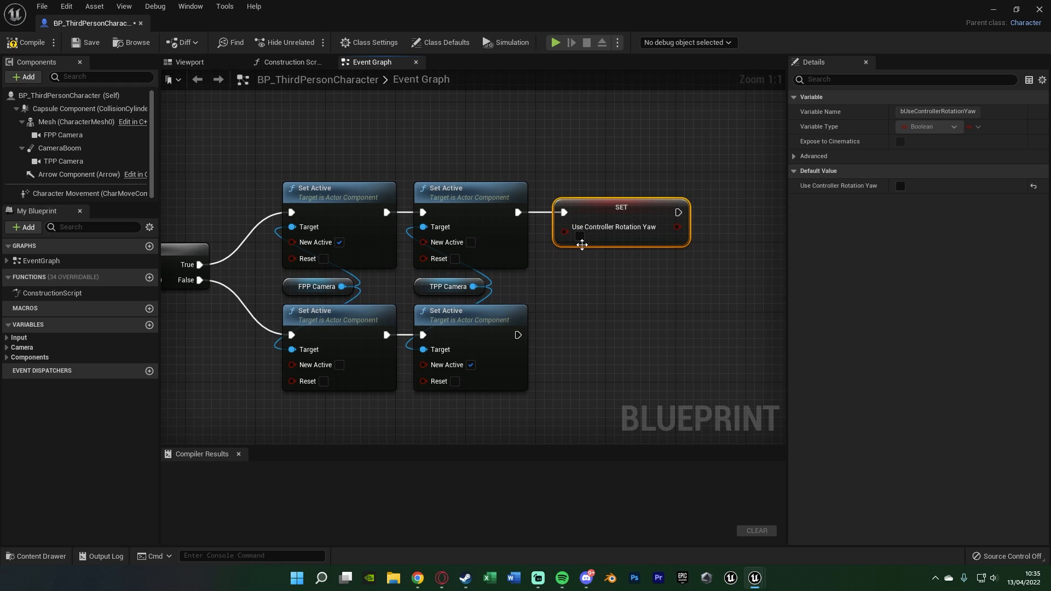
left_click(579, 236)
type("set use contro")
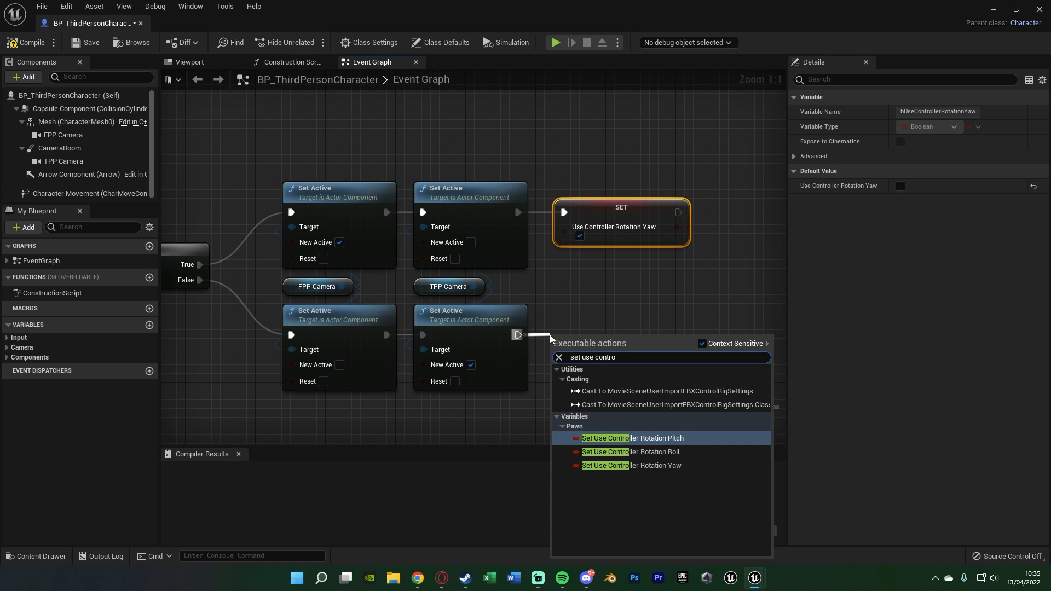
- Add an unticked yaw setter on the third-person path, compile, and close the editor
left_click(630, 466)
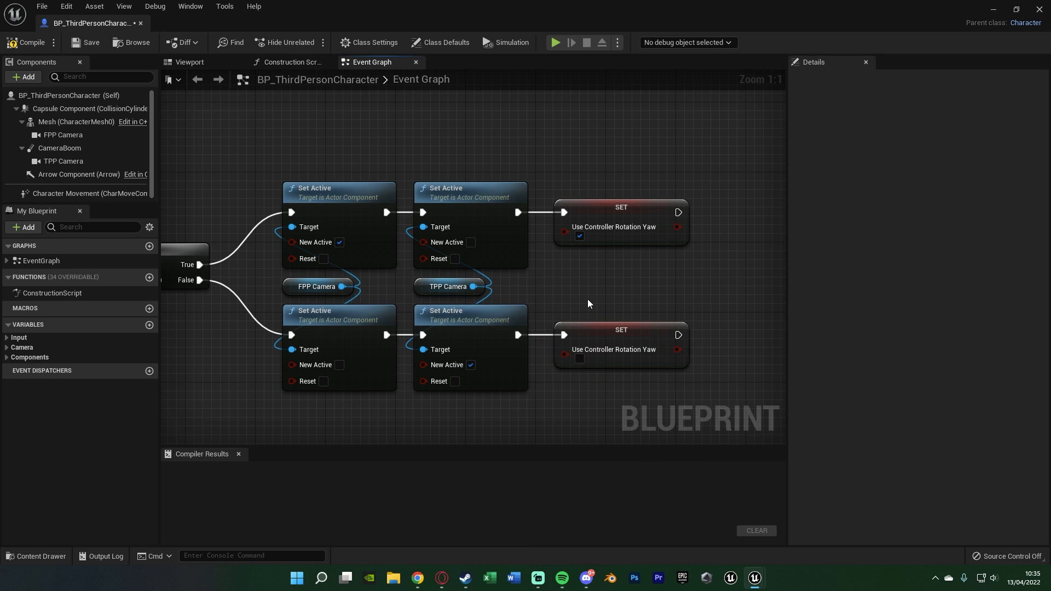
left_click(27, 42)
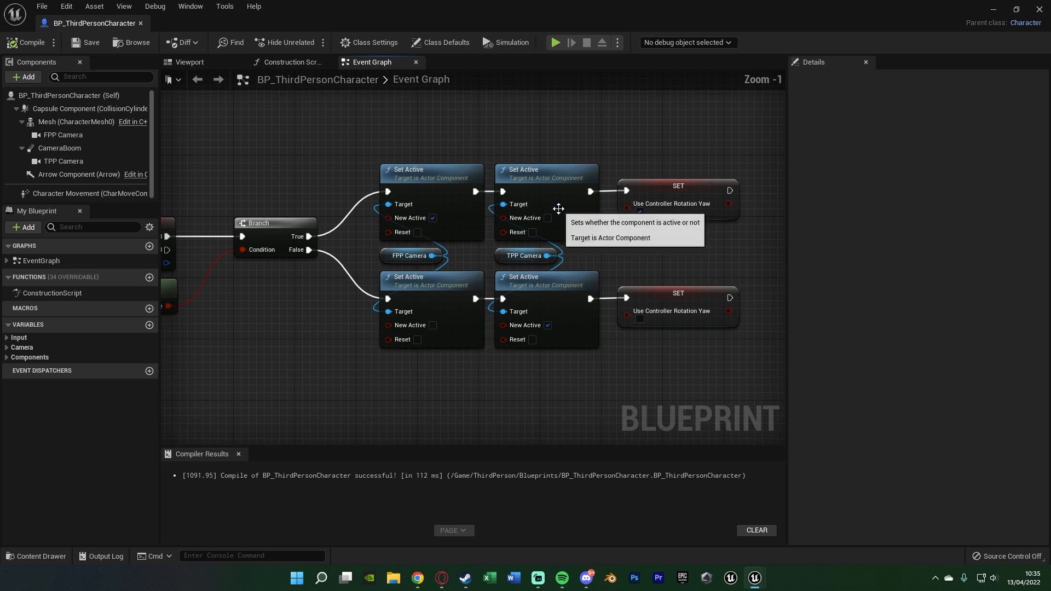
mouse_move(1040, 11)
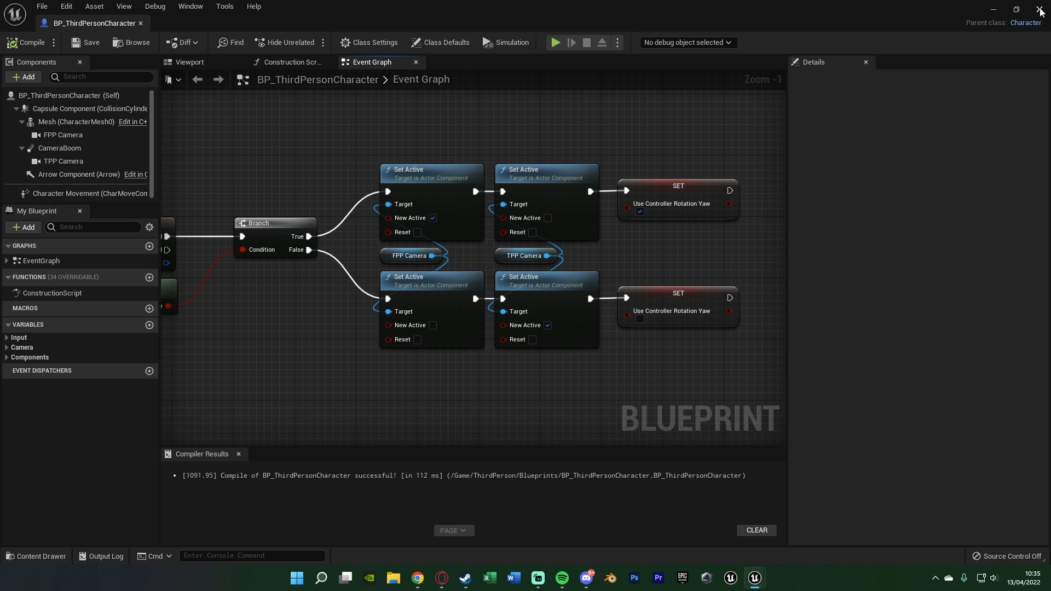
left_click(1040, 9)
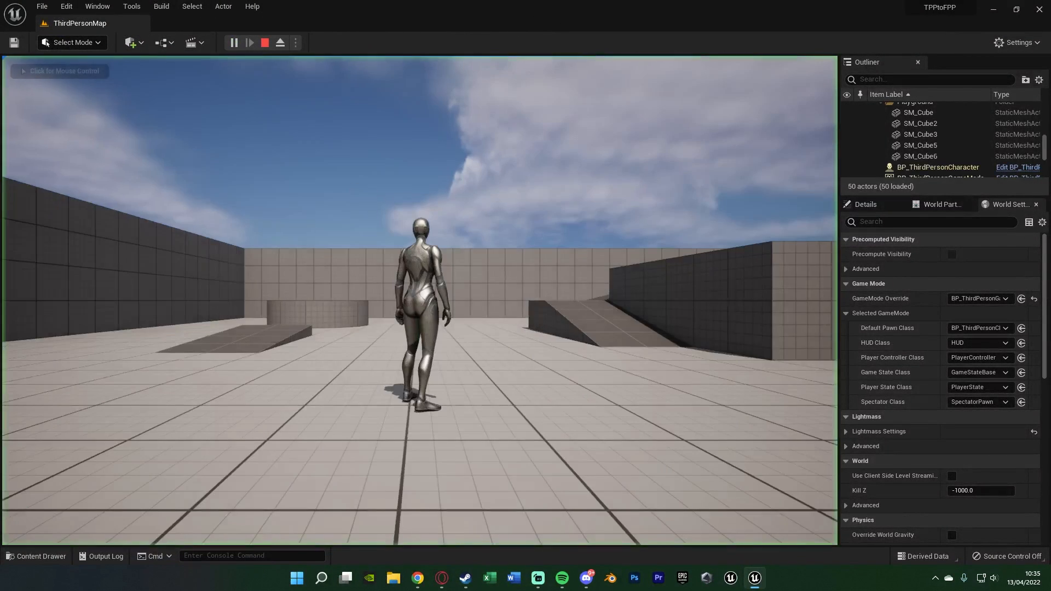